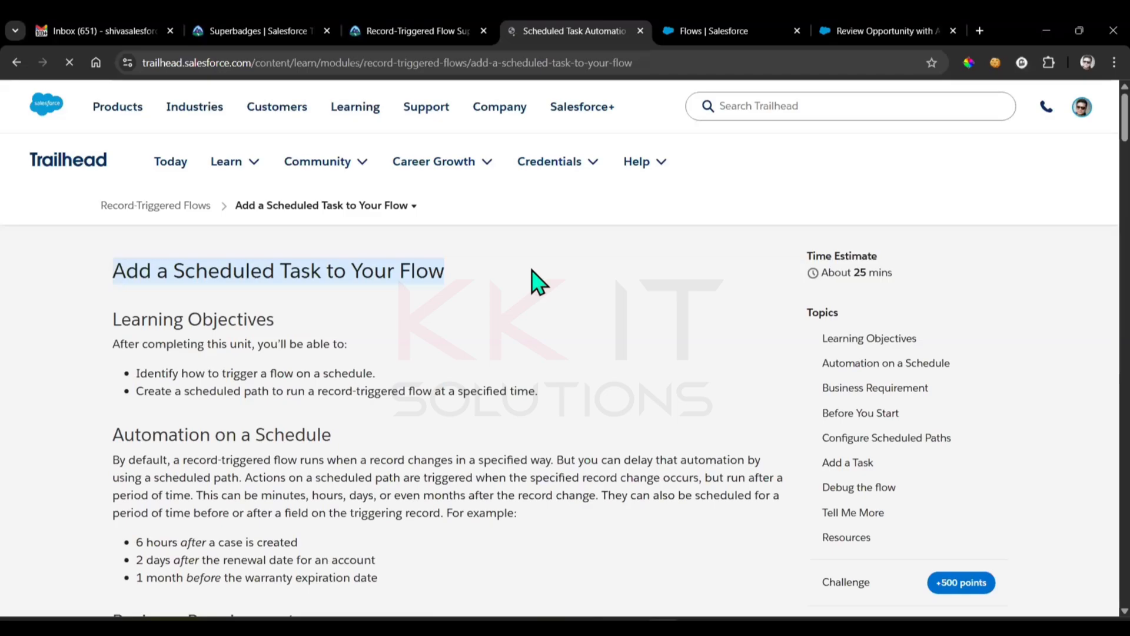
- Scroll the Trailhead unit down to the Hands-on Challenge requirements for the scheduled path and Create Records
scroll("down", 3)
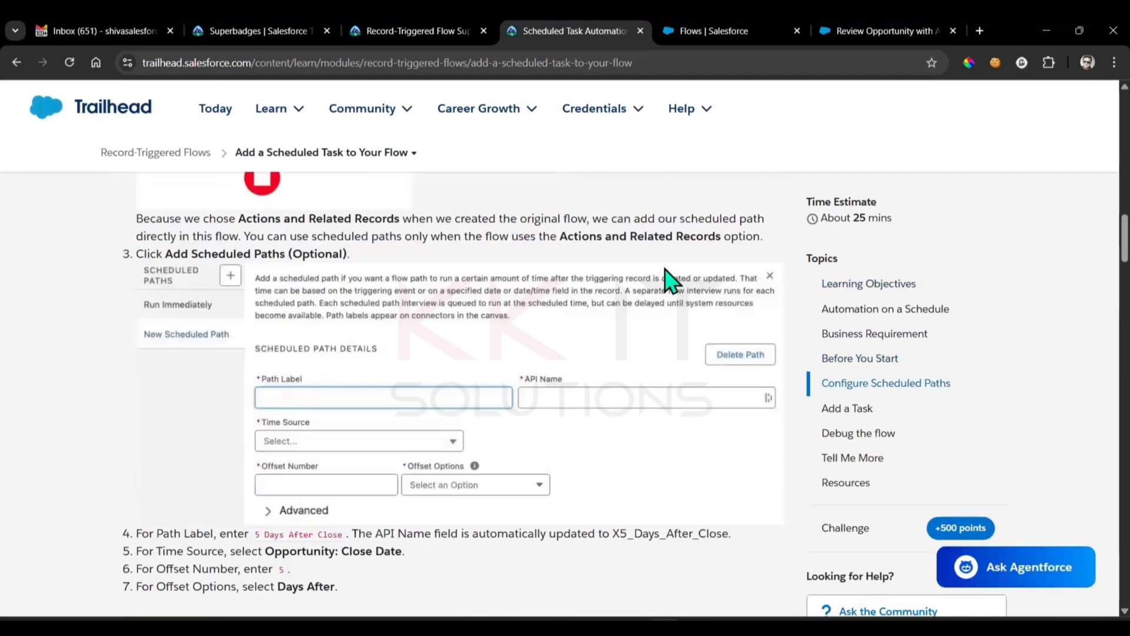
scroll("down", 3)
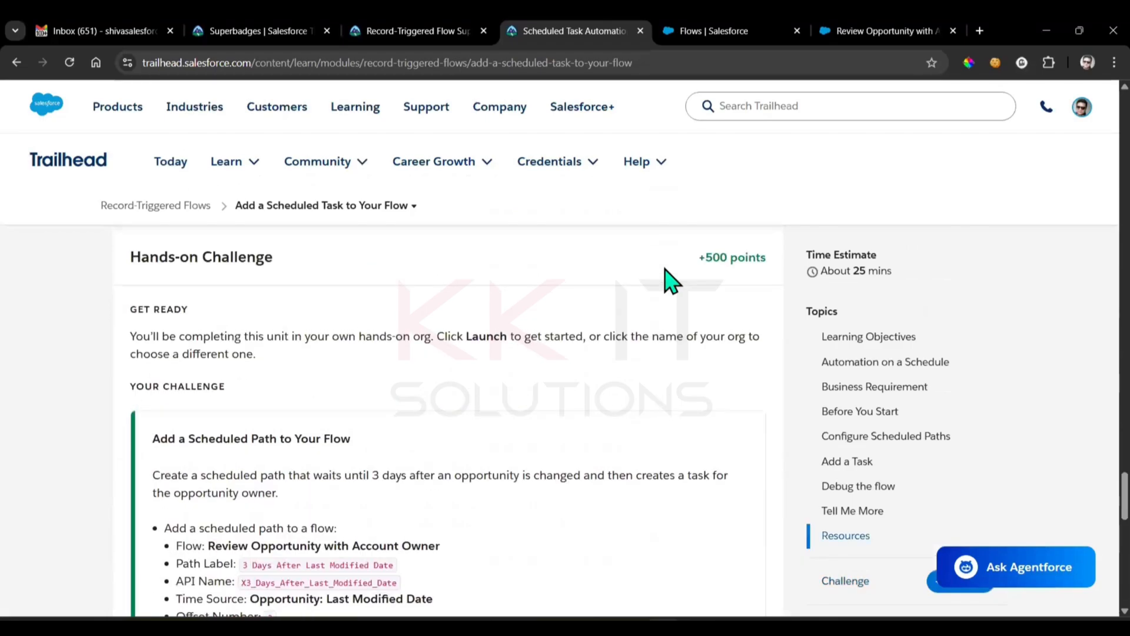
scroll("down", 3)
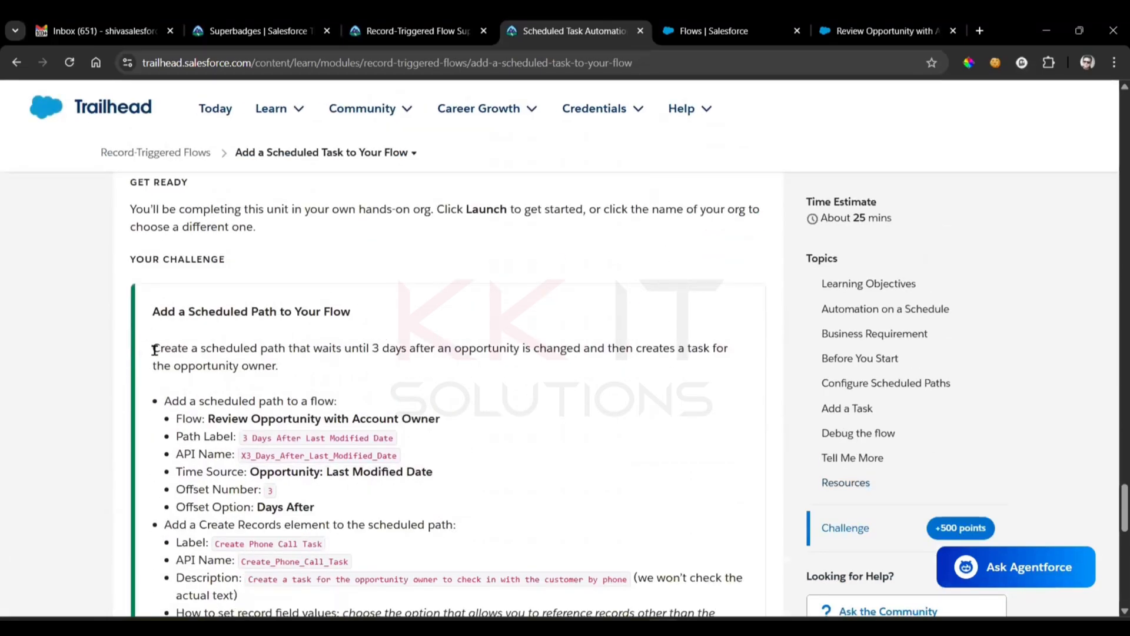
mouse_move(357, 348)
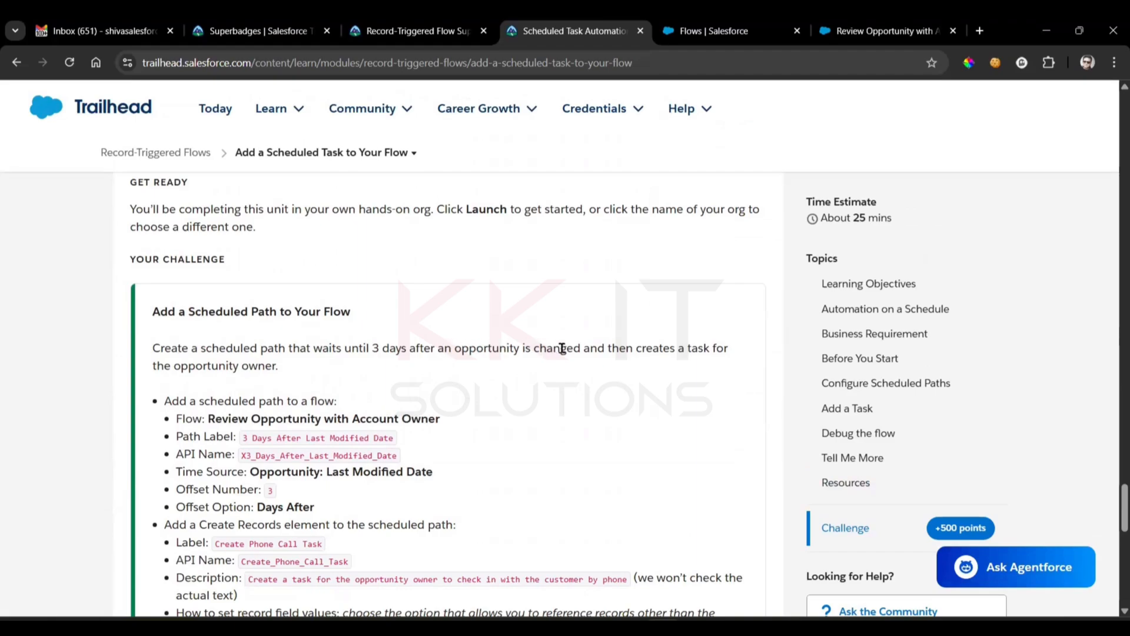
mouse_move(760, 357)
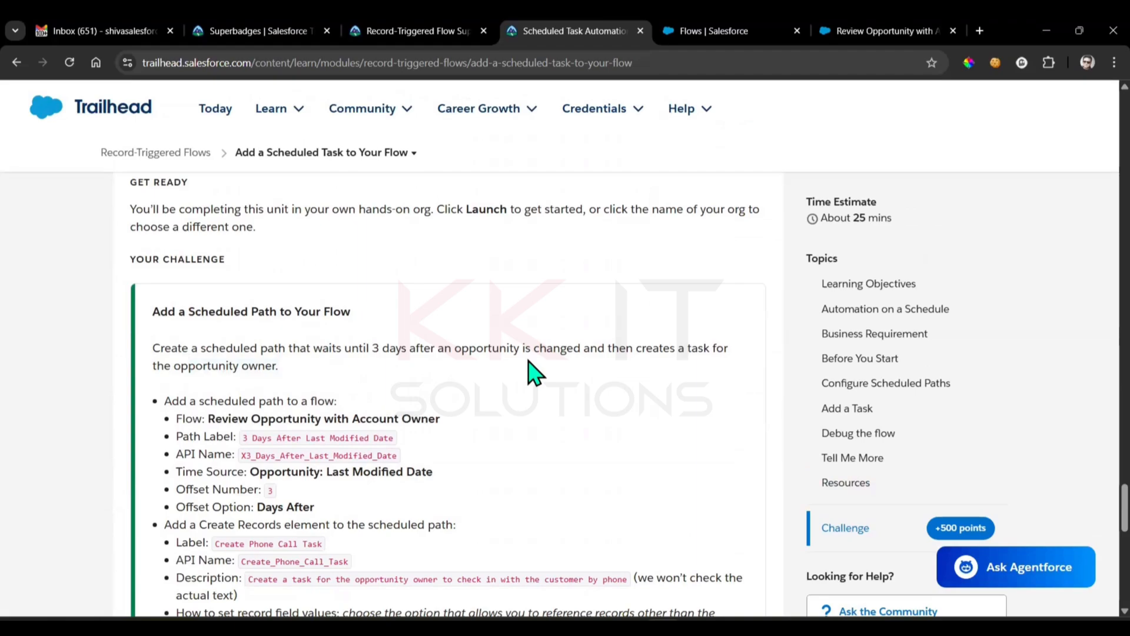
scroll("down", 3)
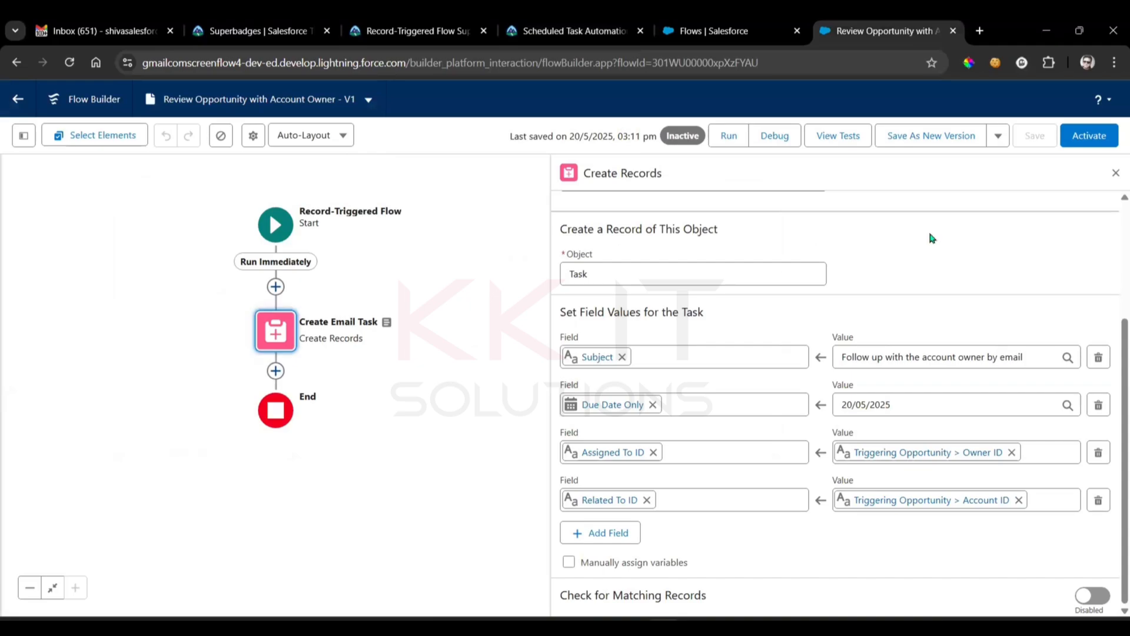
- Close the Create Email Task details and recheck the Trailhead scheduled-path requirements against the full flow
left_click(1114, 172)
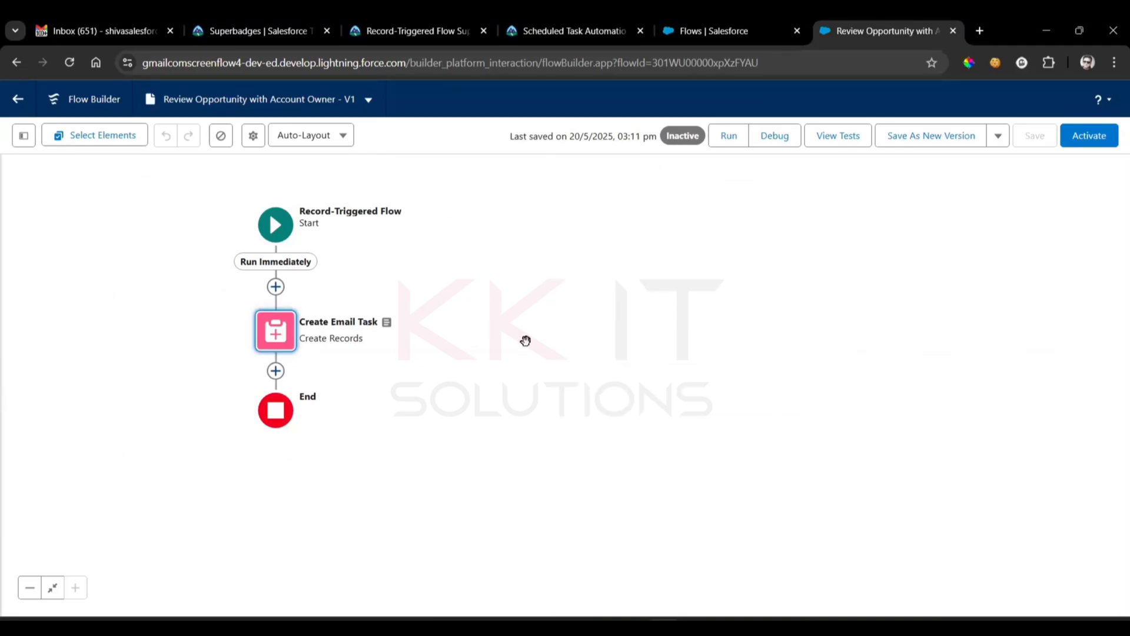
mouse_move(532, 223)
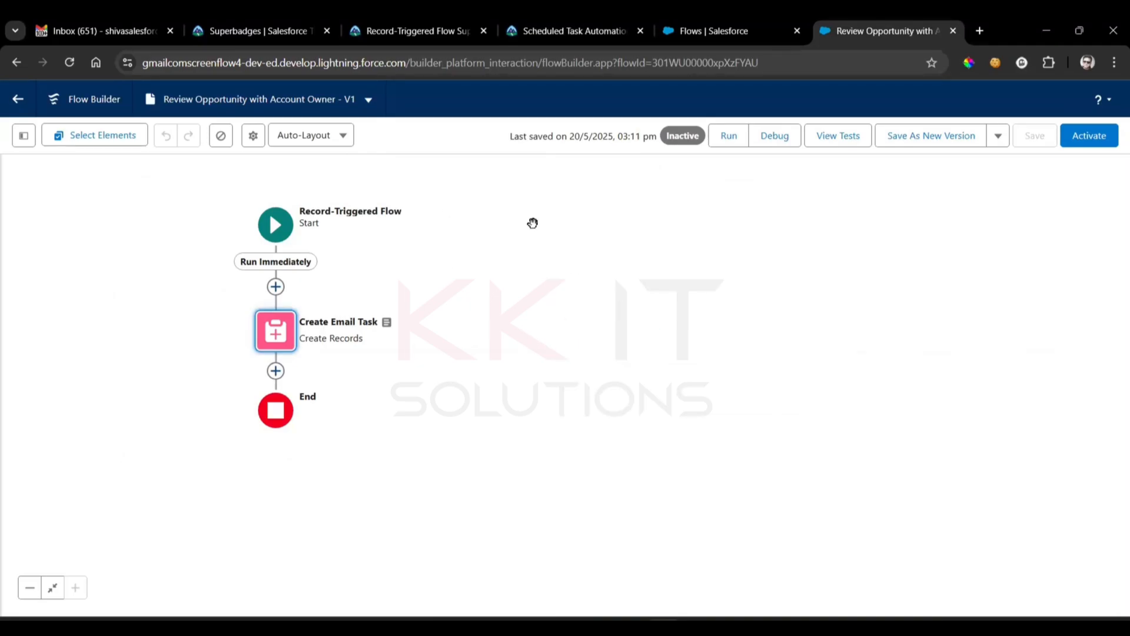
mouse_move(365, 267)
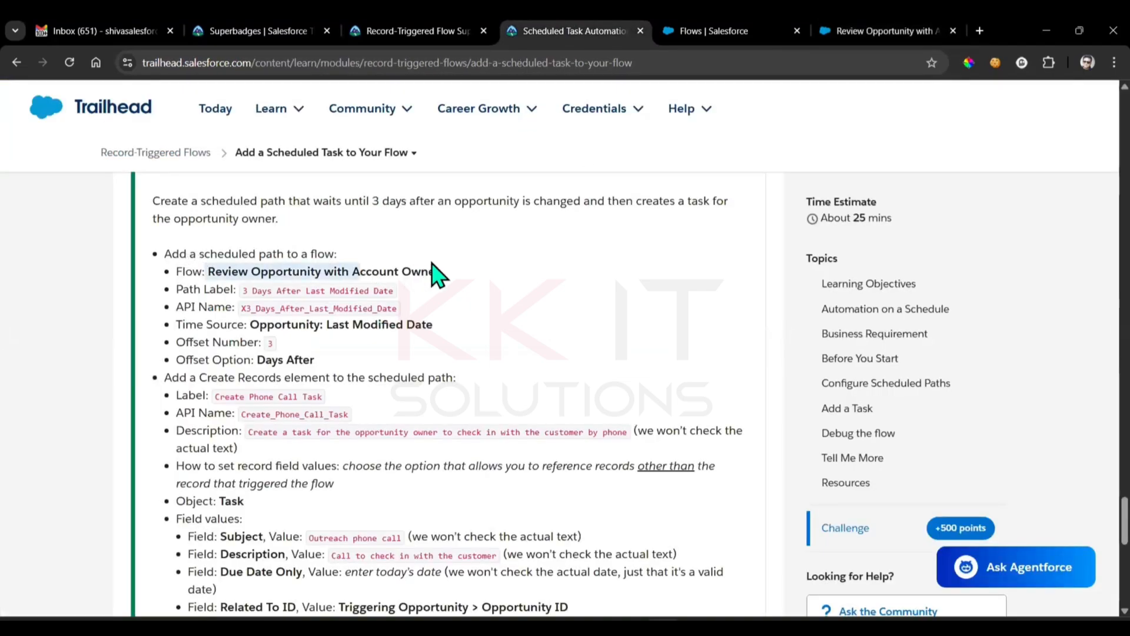
left_click(886, 30)
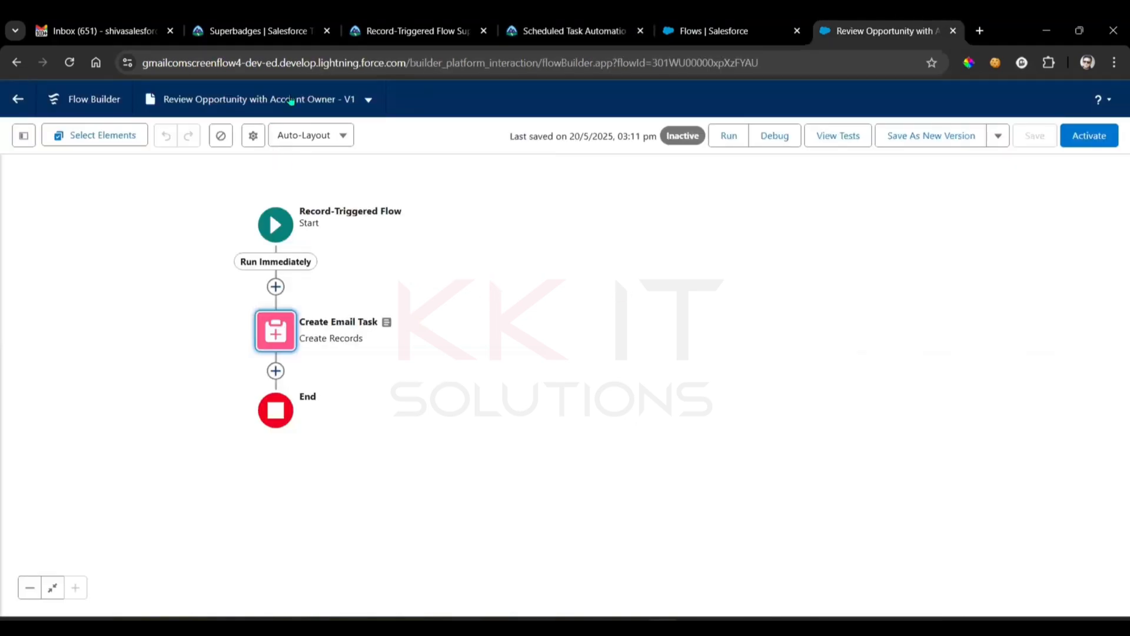
left_click(572, 30)
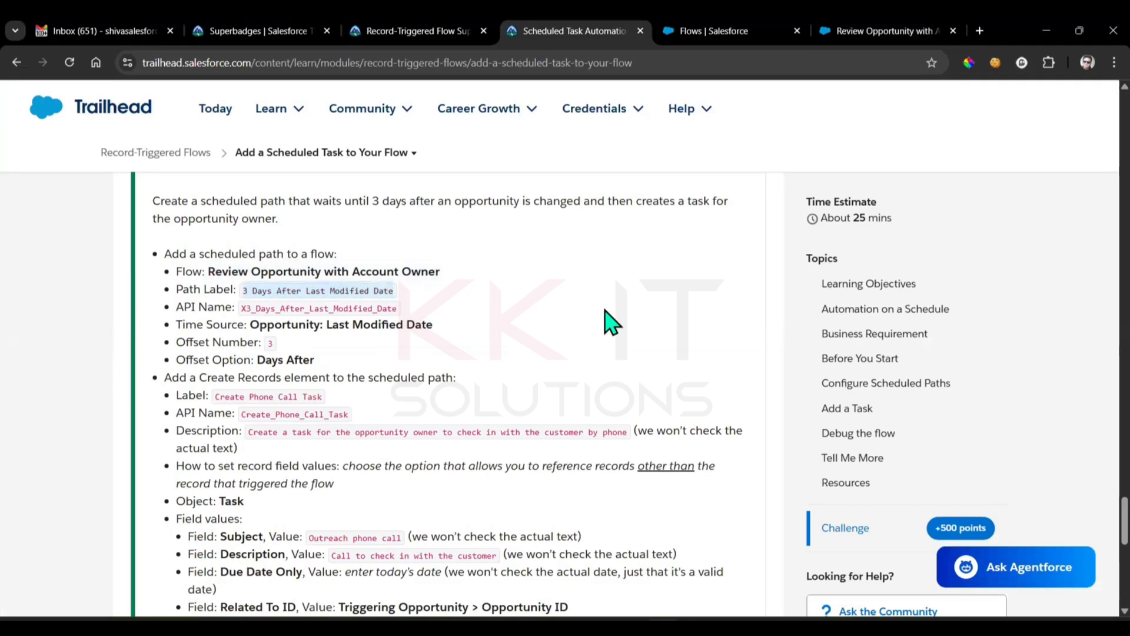
mouse_move(789, 147)
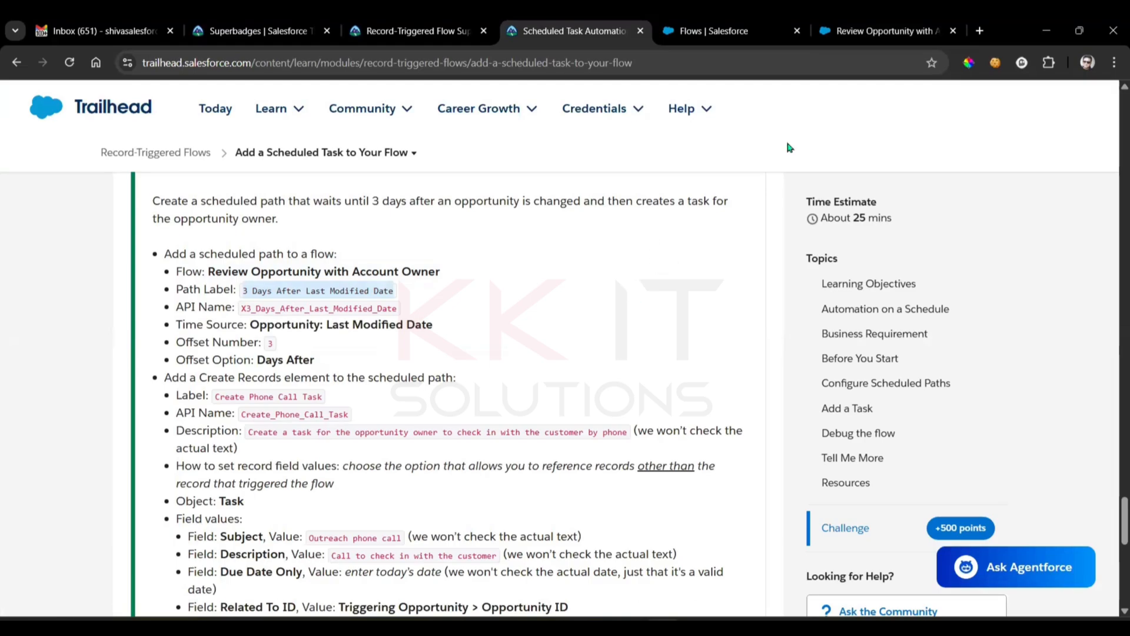
left_click(883, 31)
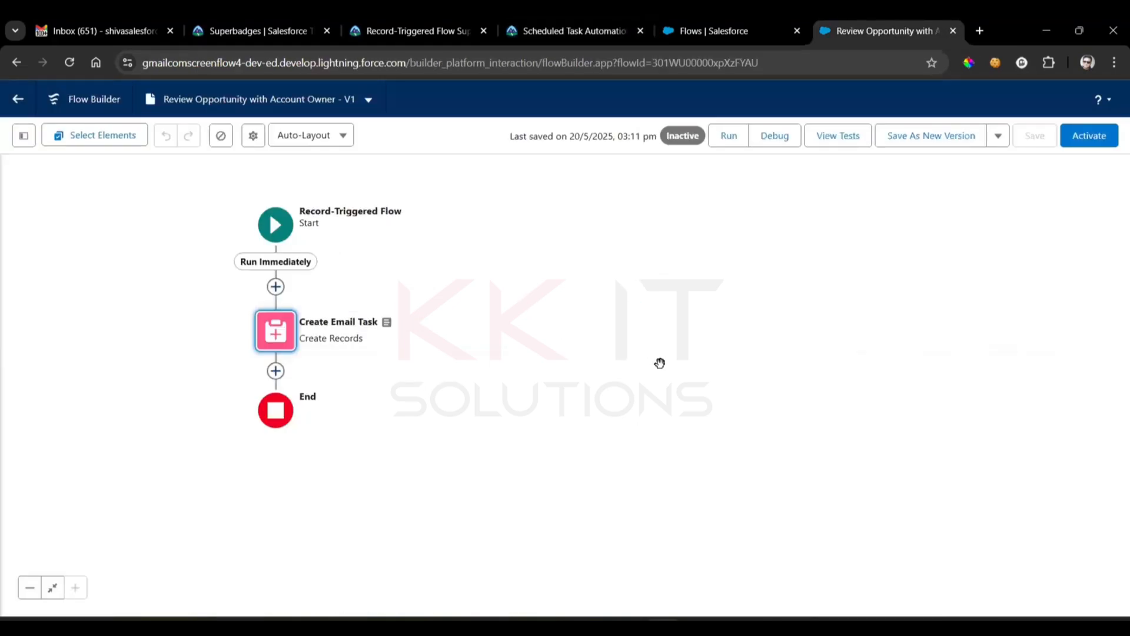
mouse_move(433, 193)
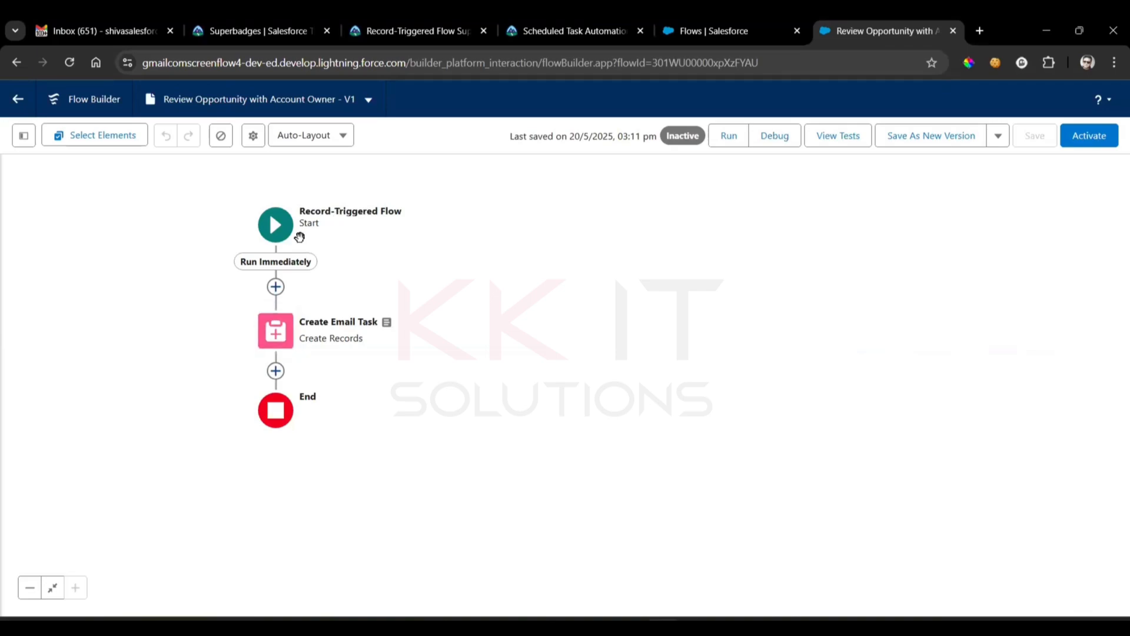
mouse_move(255, 263)
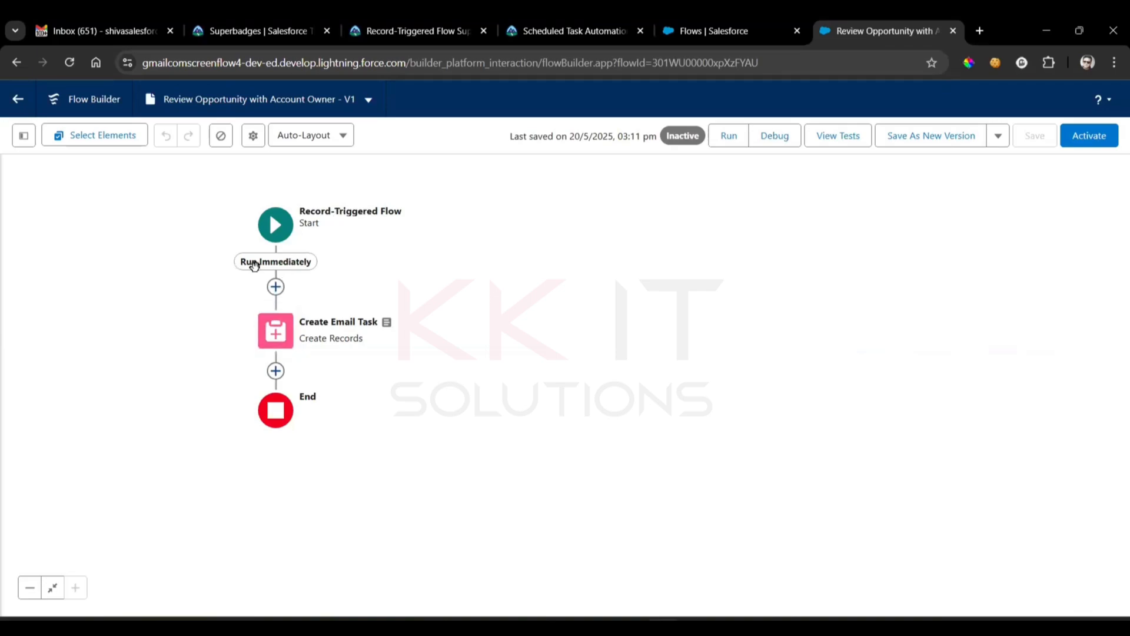
mouse_move(299, 273)
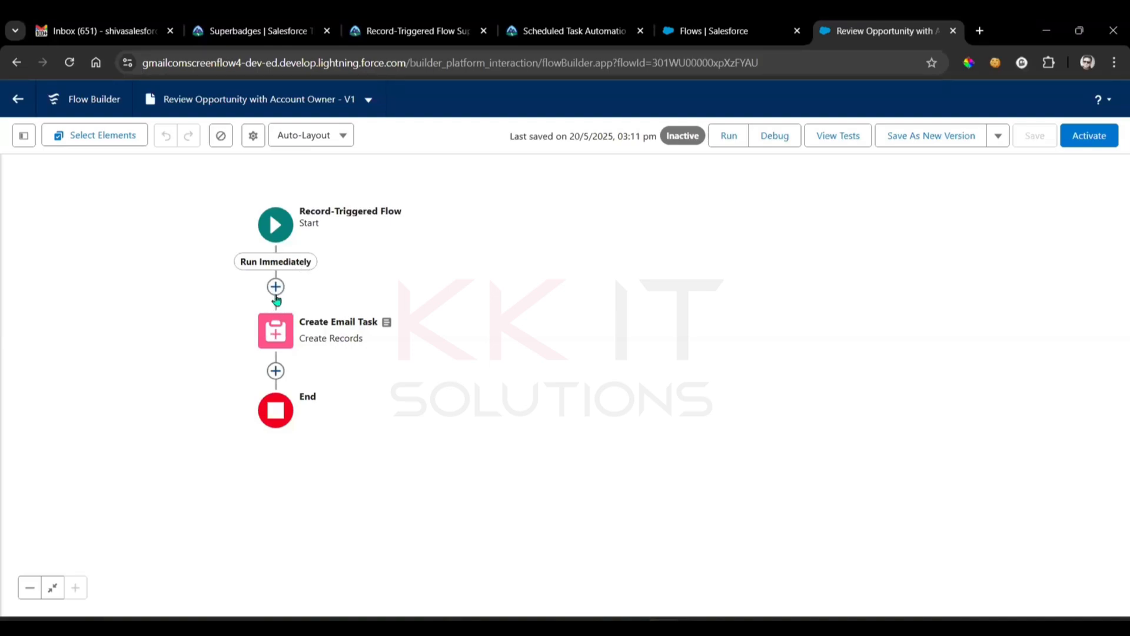
- Add a scheduled path to the trigger labelled '3 Days After Last Modified Date'
left_click(275, 286)
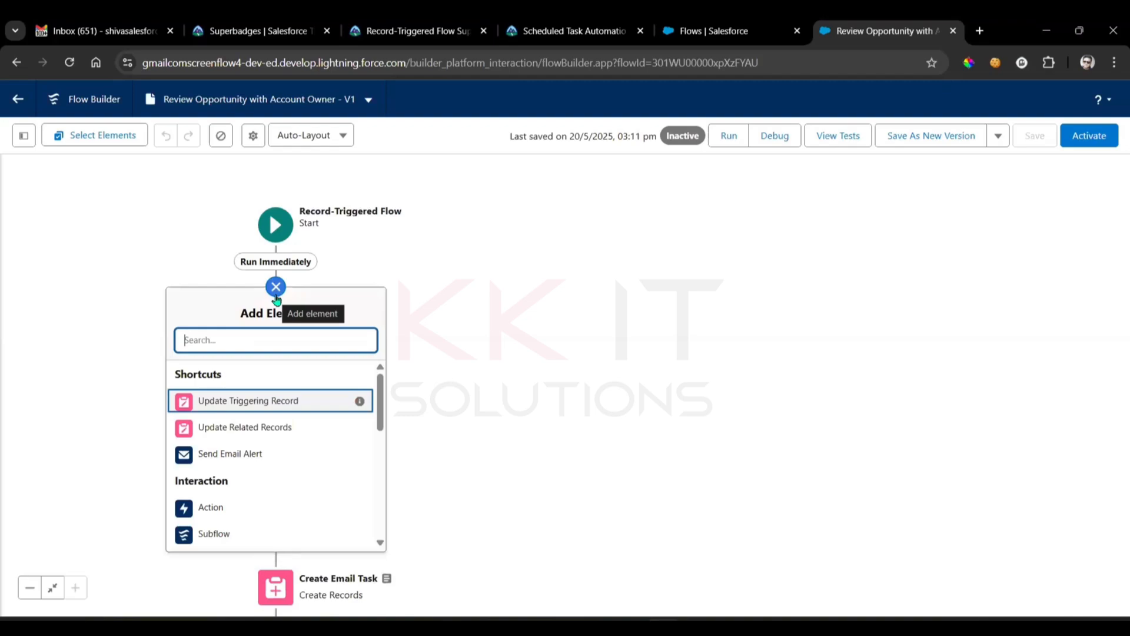
left_click(275, 286)
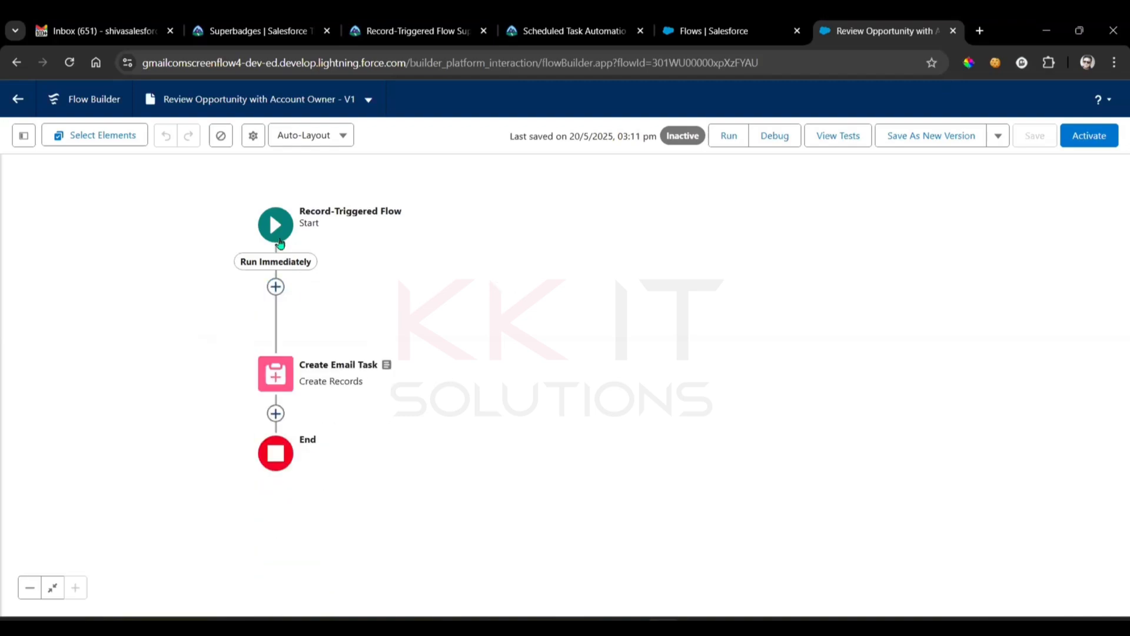
left_click(276, 225)
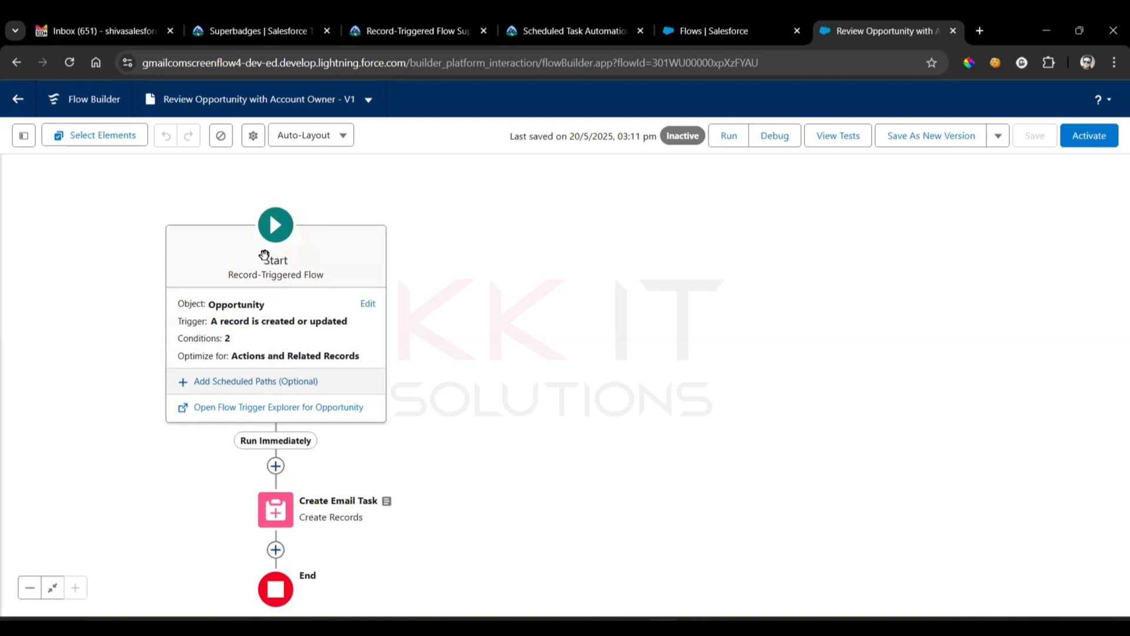
mouse_move(240, 389)
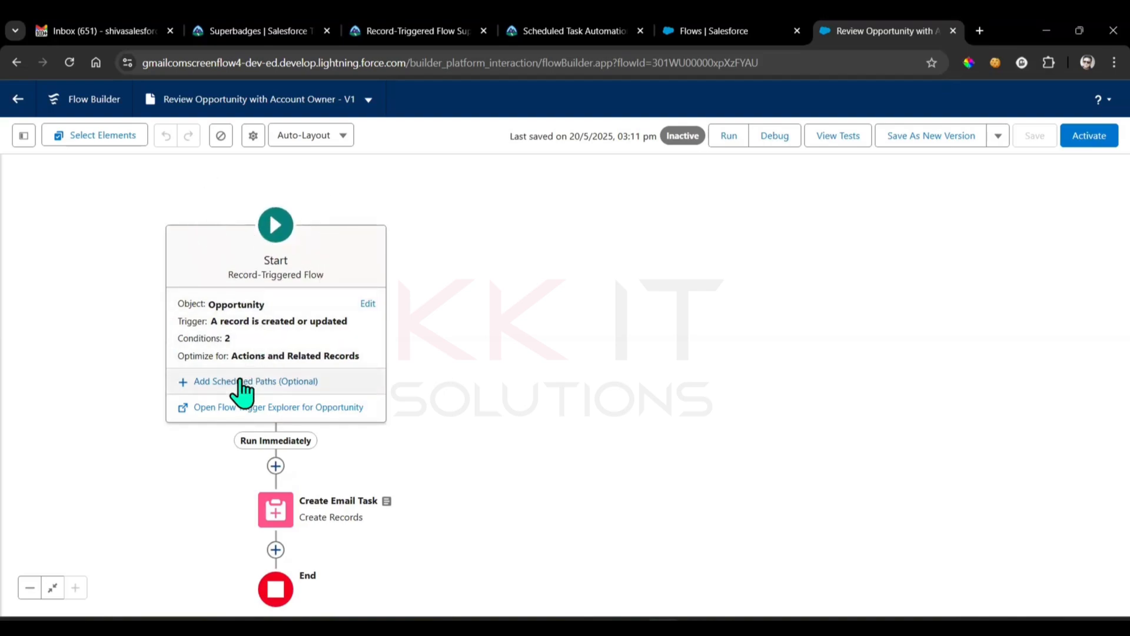
left_click(252, 381)
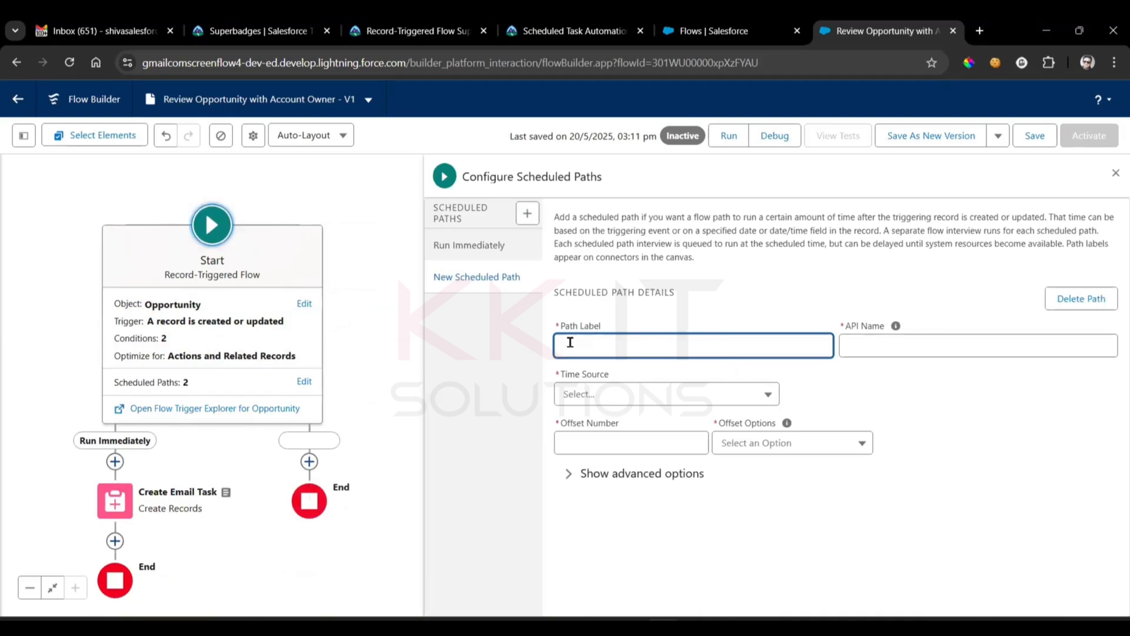
type("3 Days After Last Modified Date")
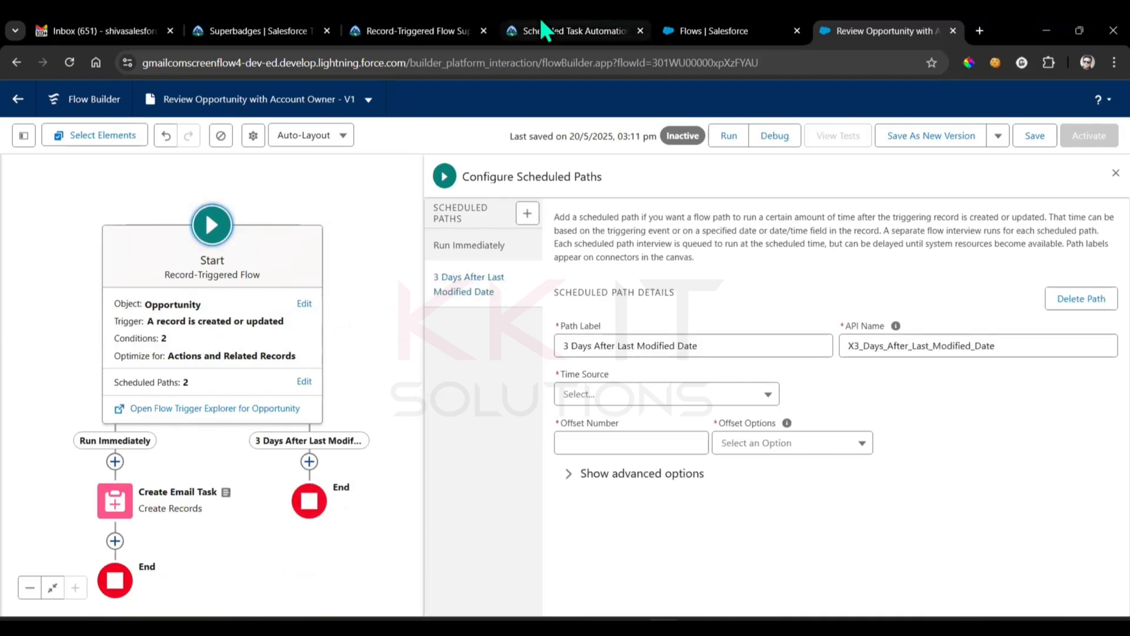
- Time the path from Opportunity: Last Modified Date with offset 3, Days After
left_click(569, 30)
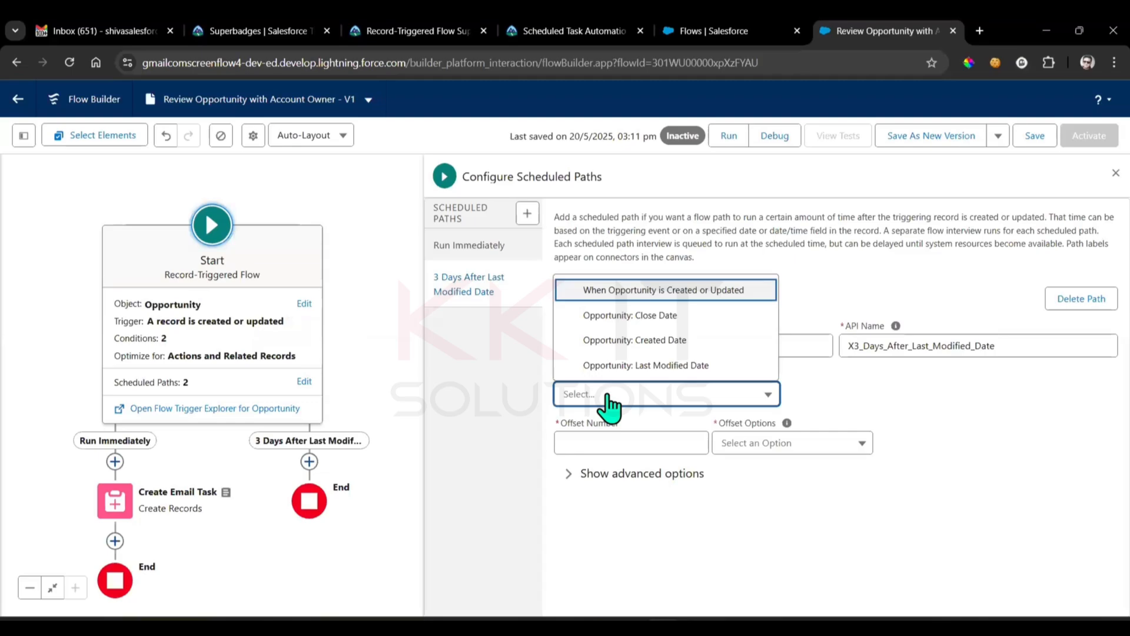
left_click(645, 365)
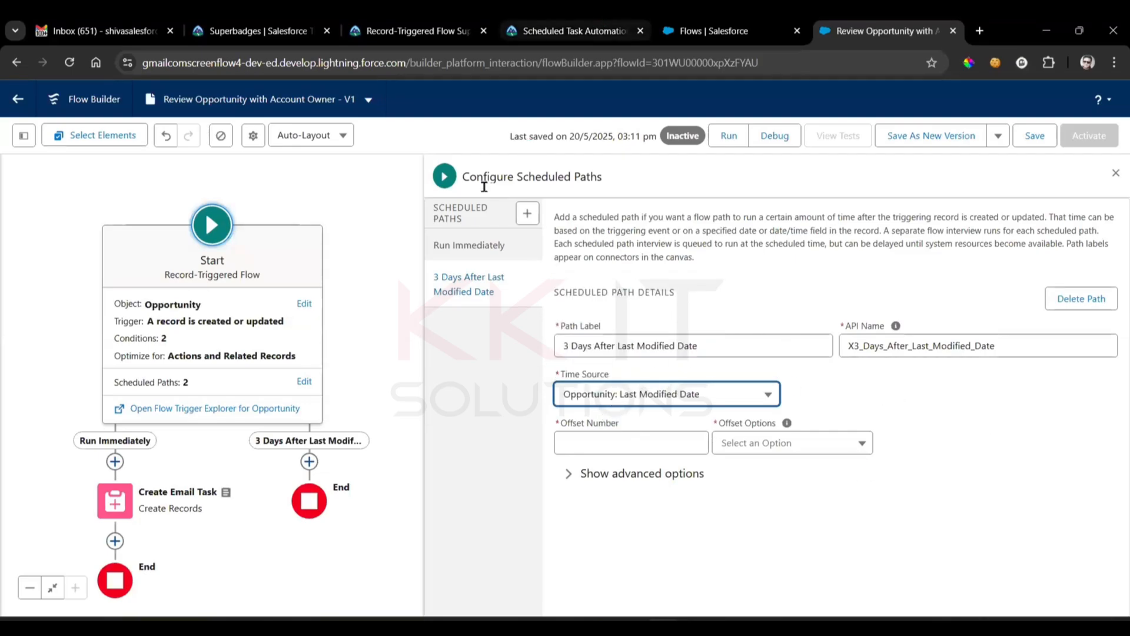
left_click(572, 30)
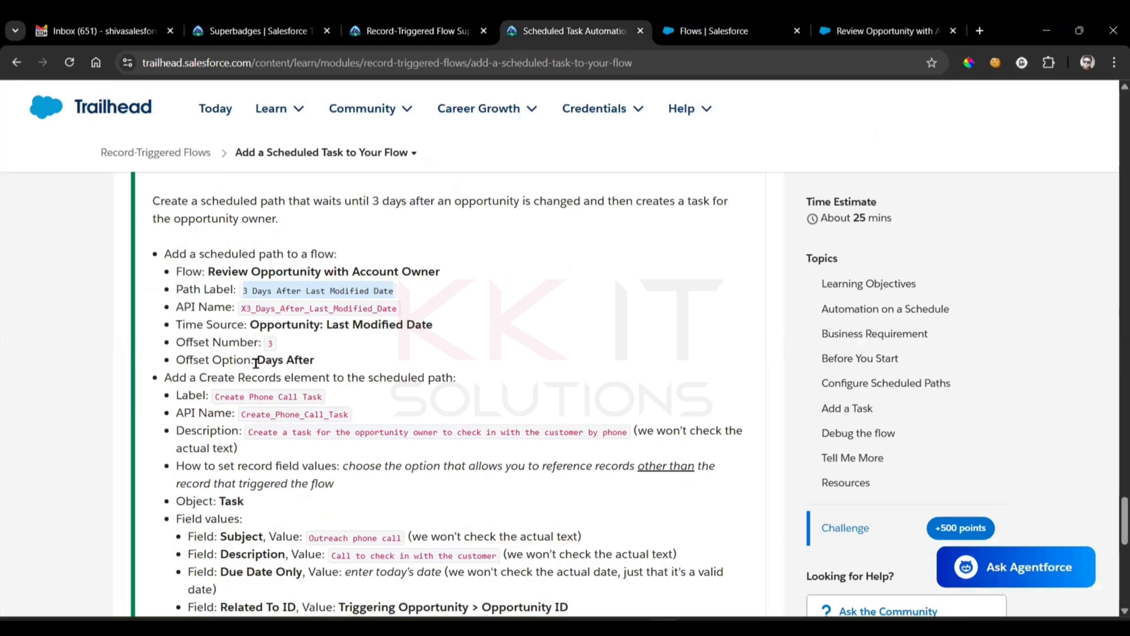
left_click(885, 31)
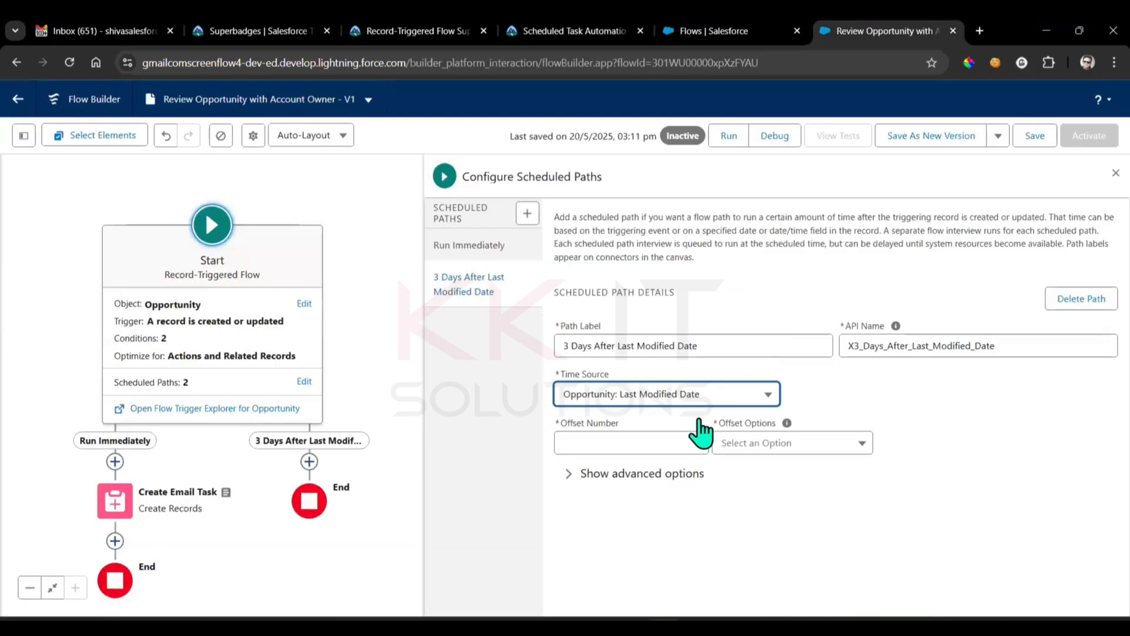
type("3")
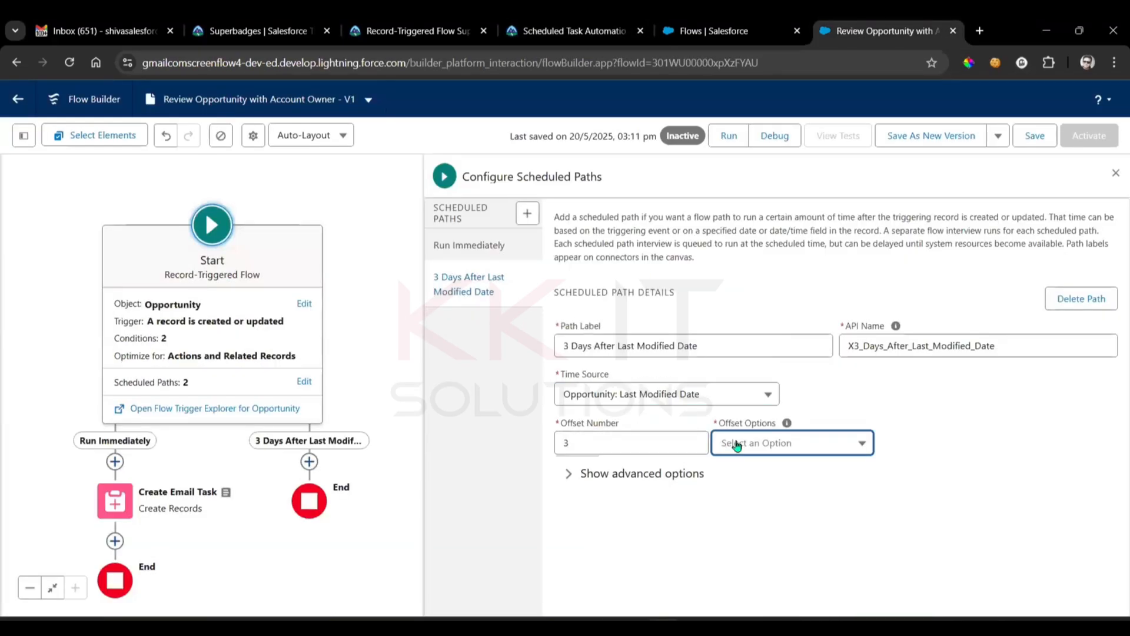
left_click(792, 443)
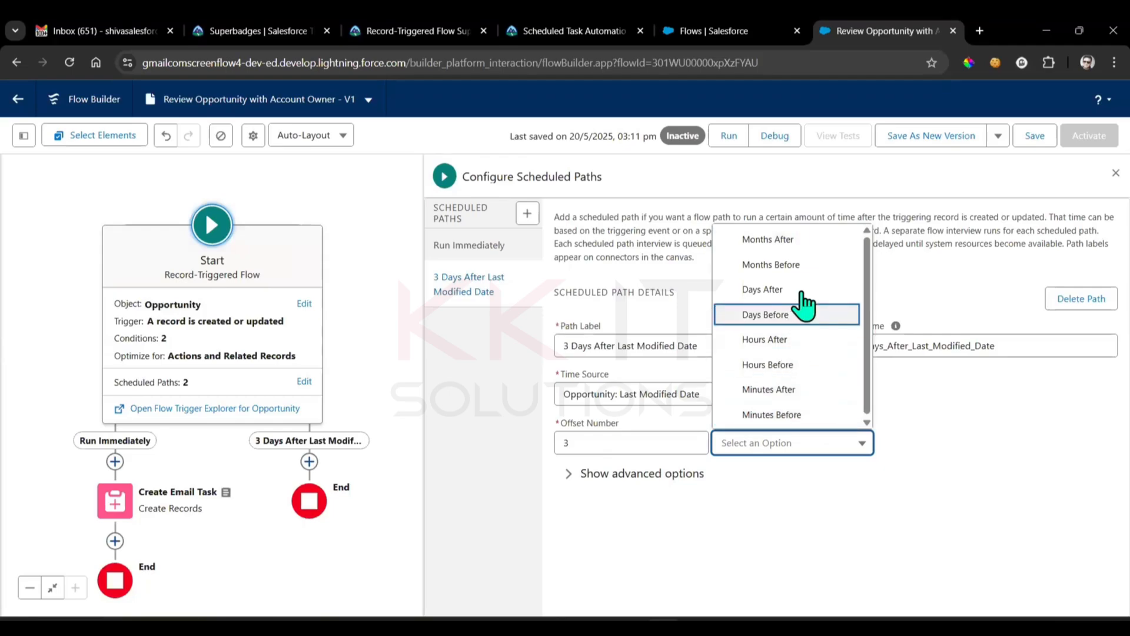
left_click(763, 289)
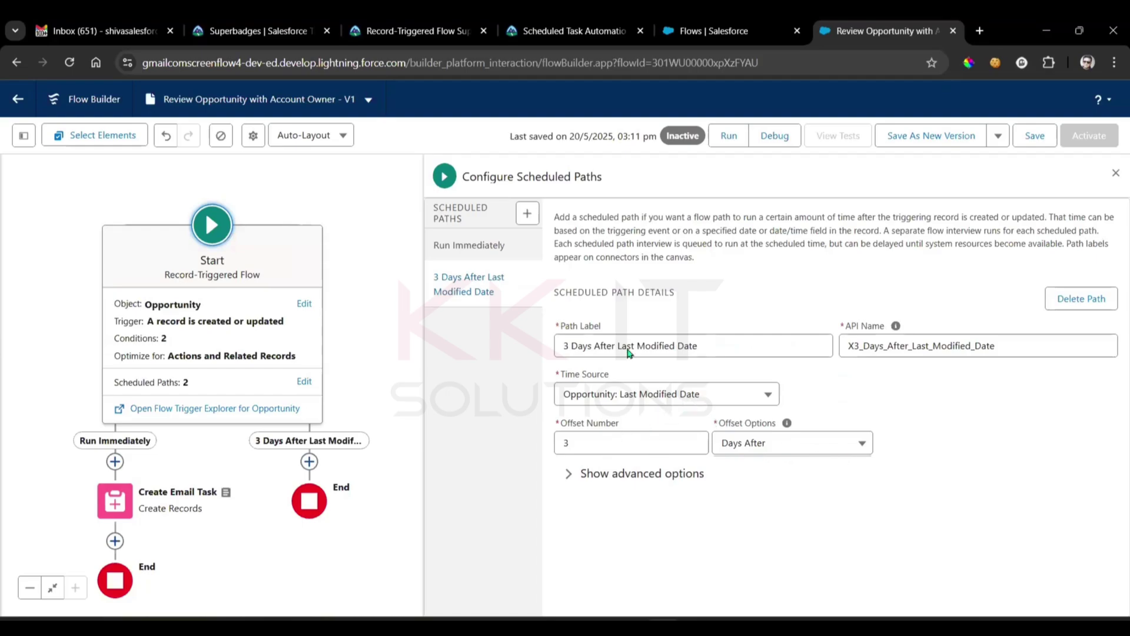
- Finish the scheduled-path setup and bring up the Trailhead Create Records instructions
left_click(570, 30)
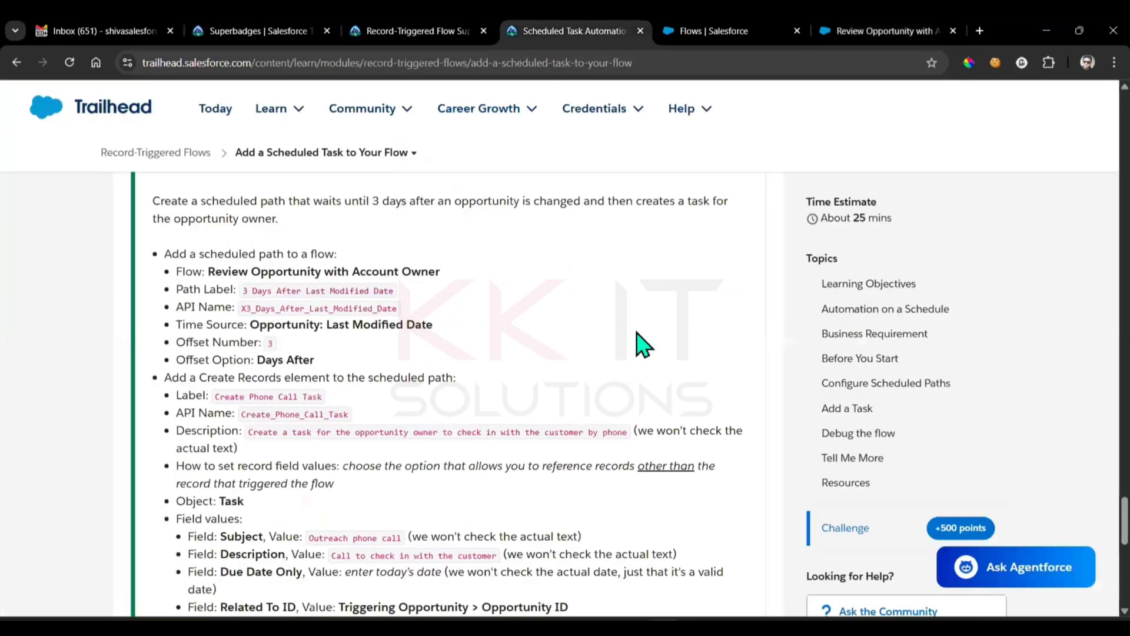
scroll("down", 3)
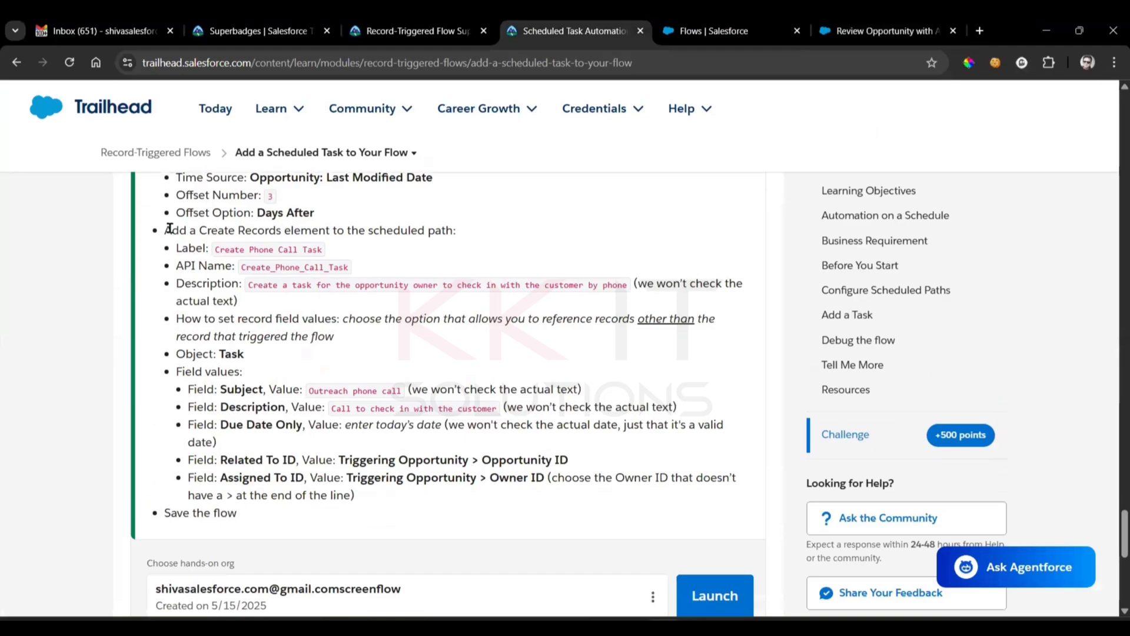
mouse_move(461, 250)
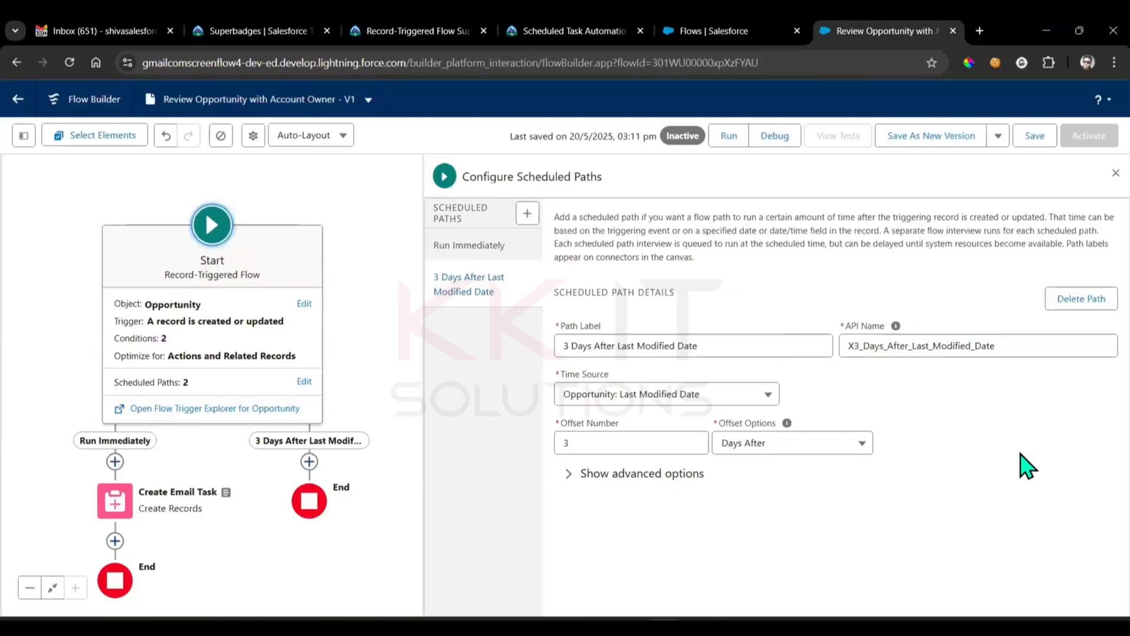
mouse_move(1114, 174)
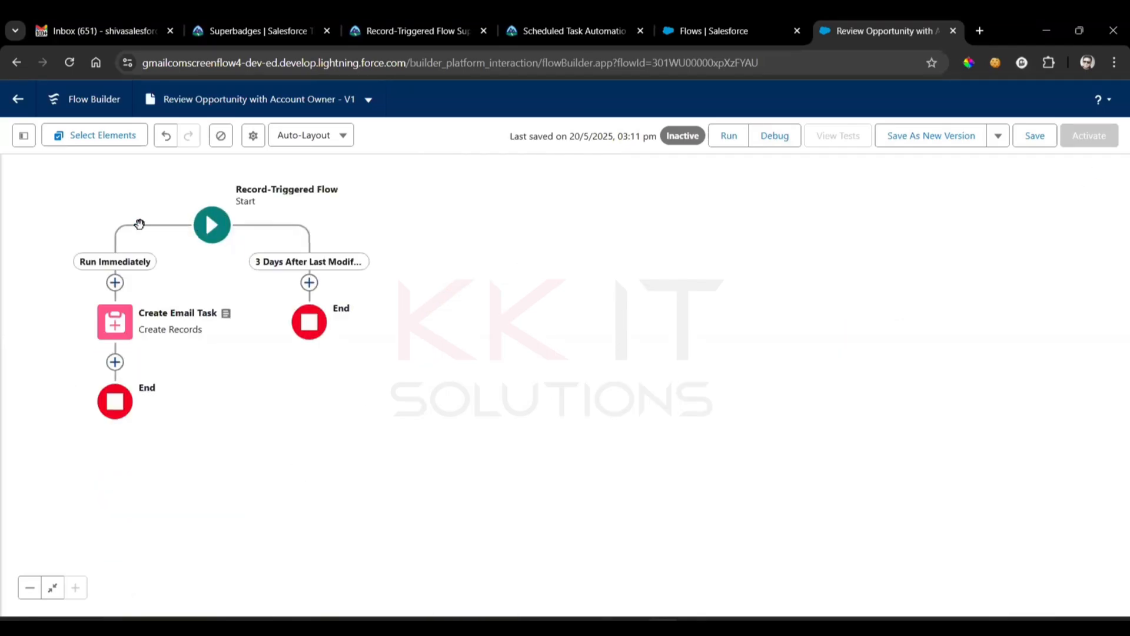
mouse_move(167, 245)
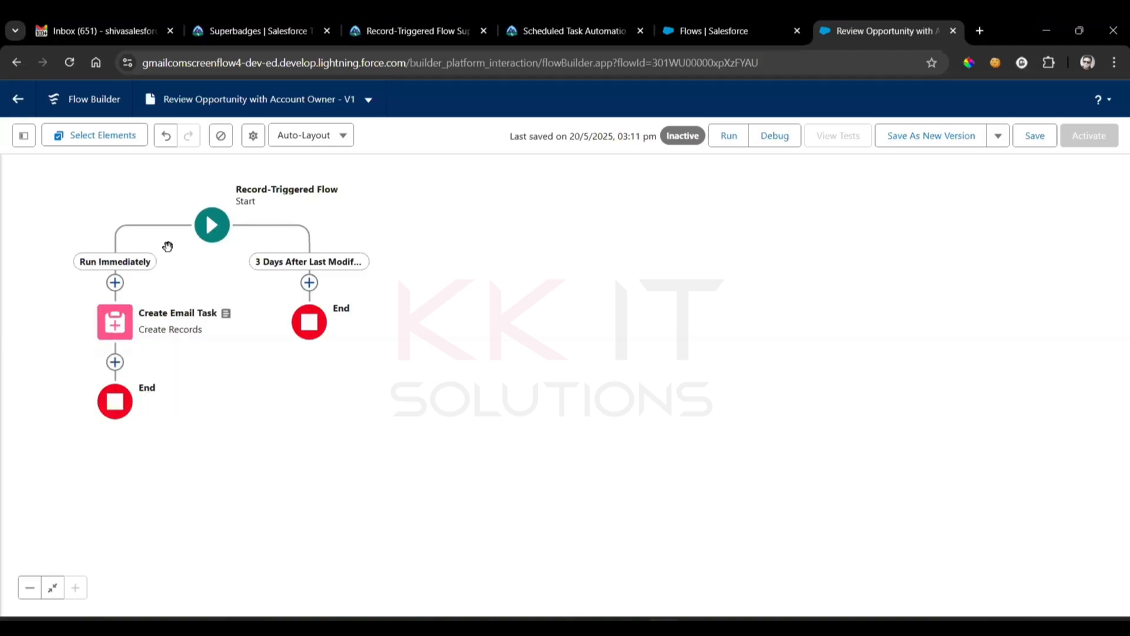
mouse_move(318, 354)
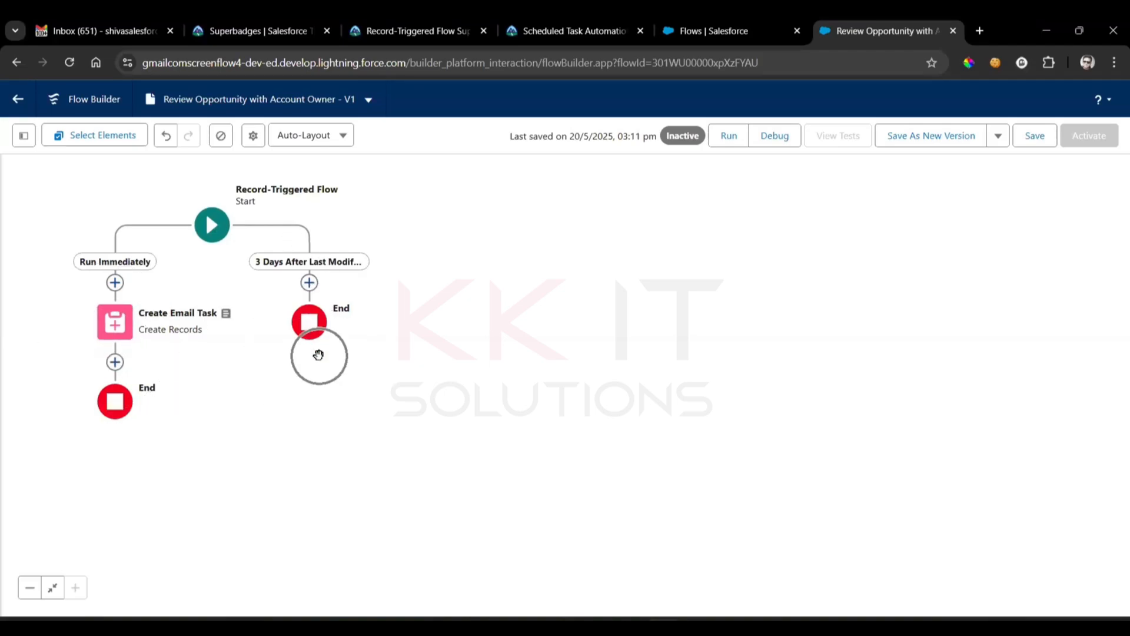
mouse_move(142, 250)
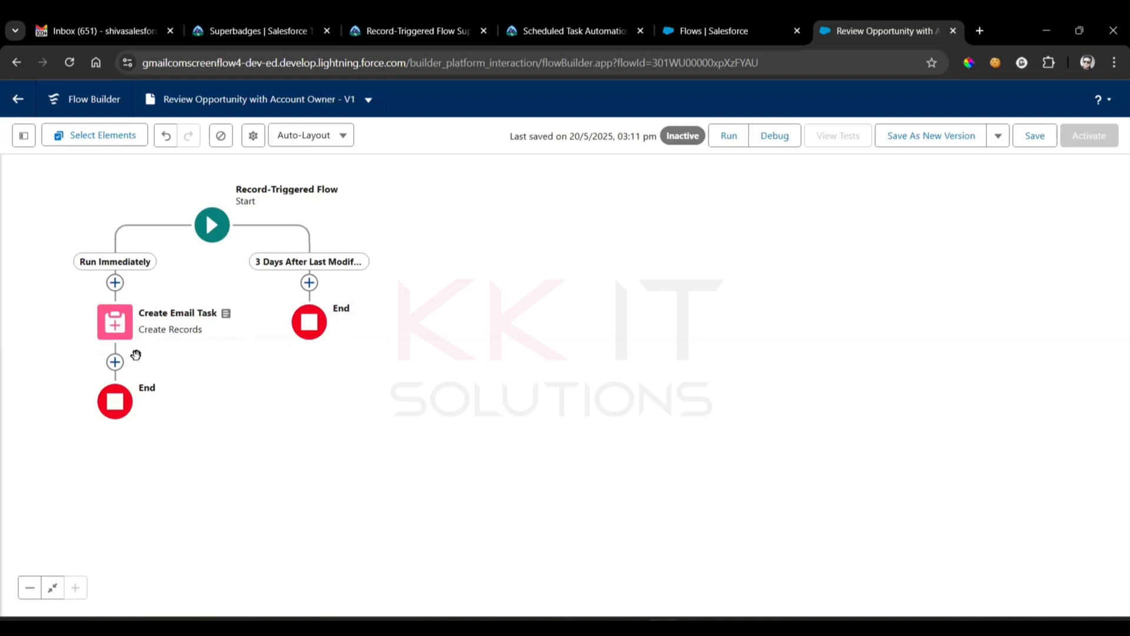
mouse_move(275, 296)
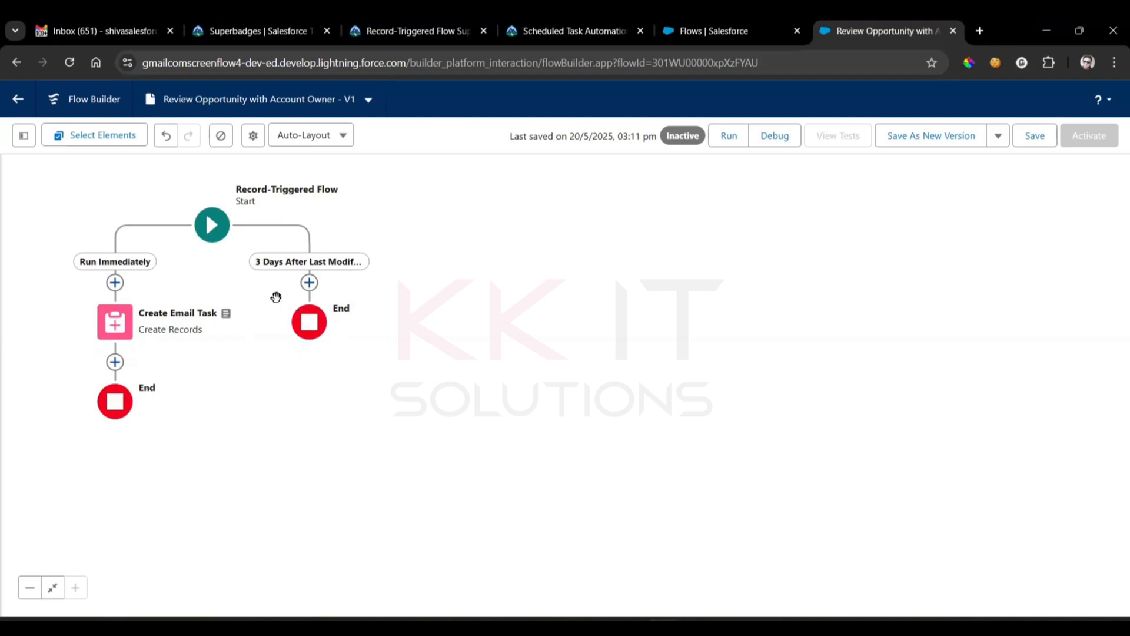
mouse_move(145, 276)
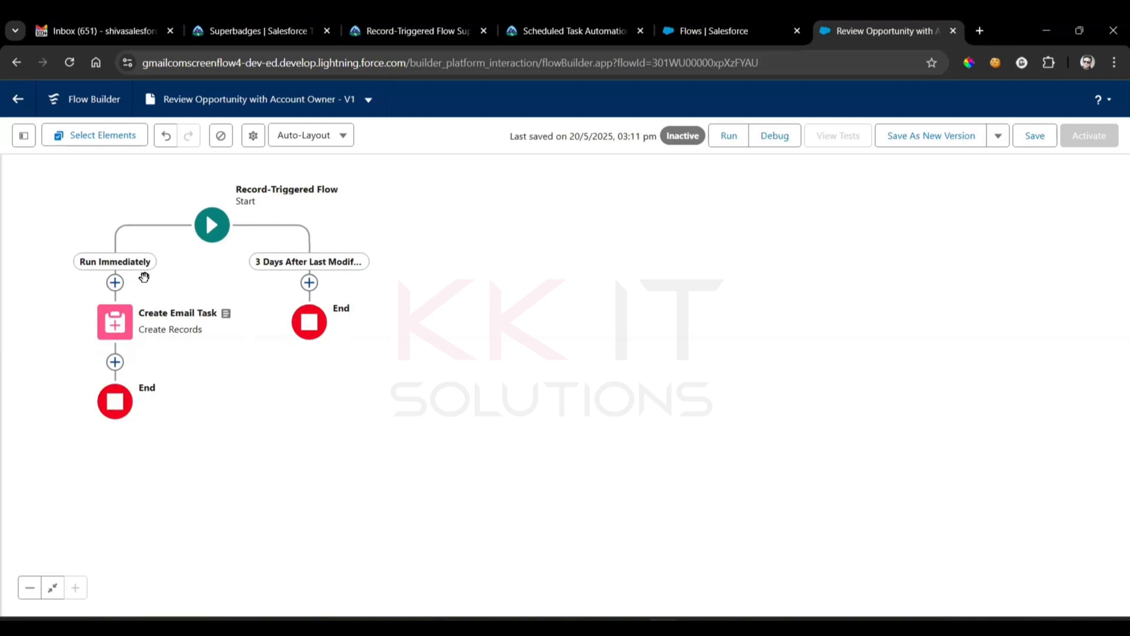
mouse_move(308, 283)
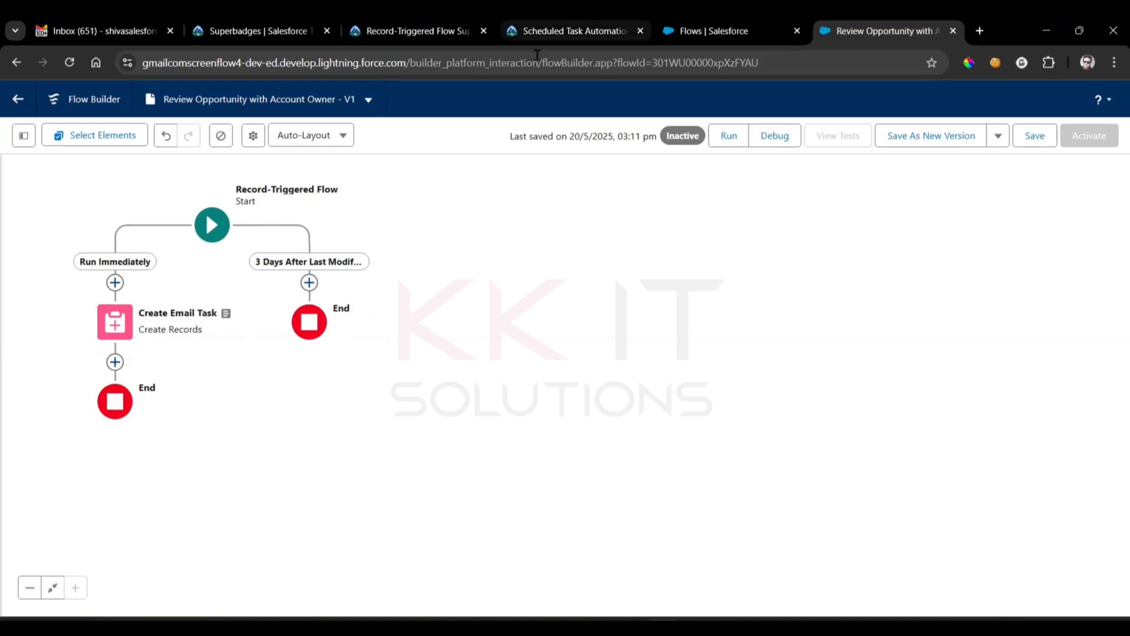
left_click(566, 31)
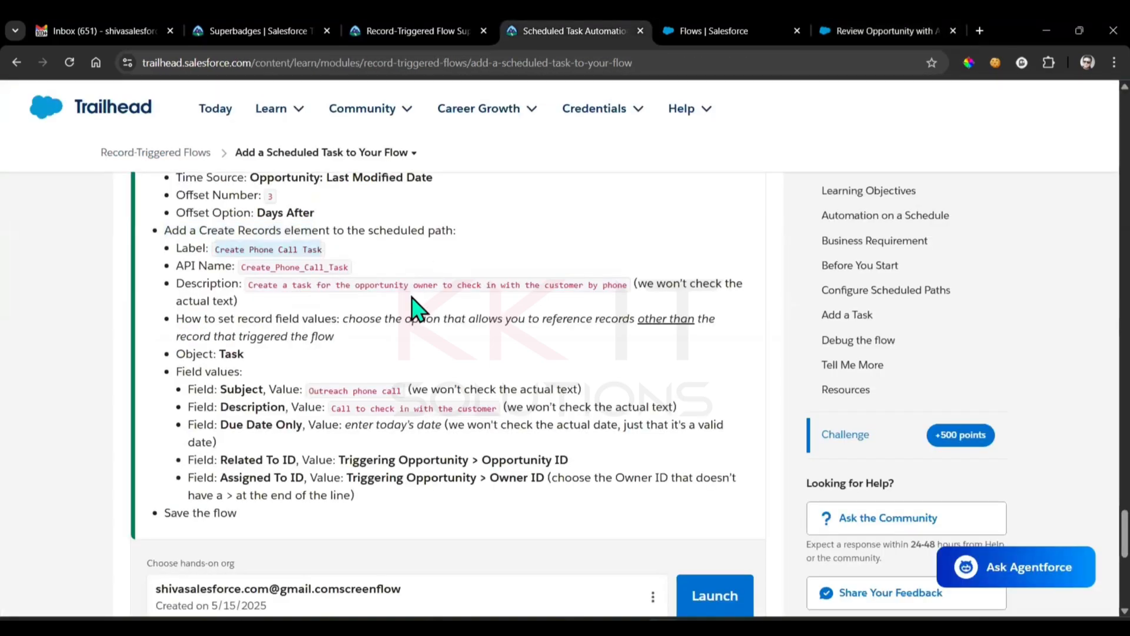
- Add a Create Records element 'Create Phone Call Task' with description, manual values, Object Task
left_click(885, 30)
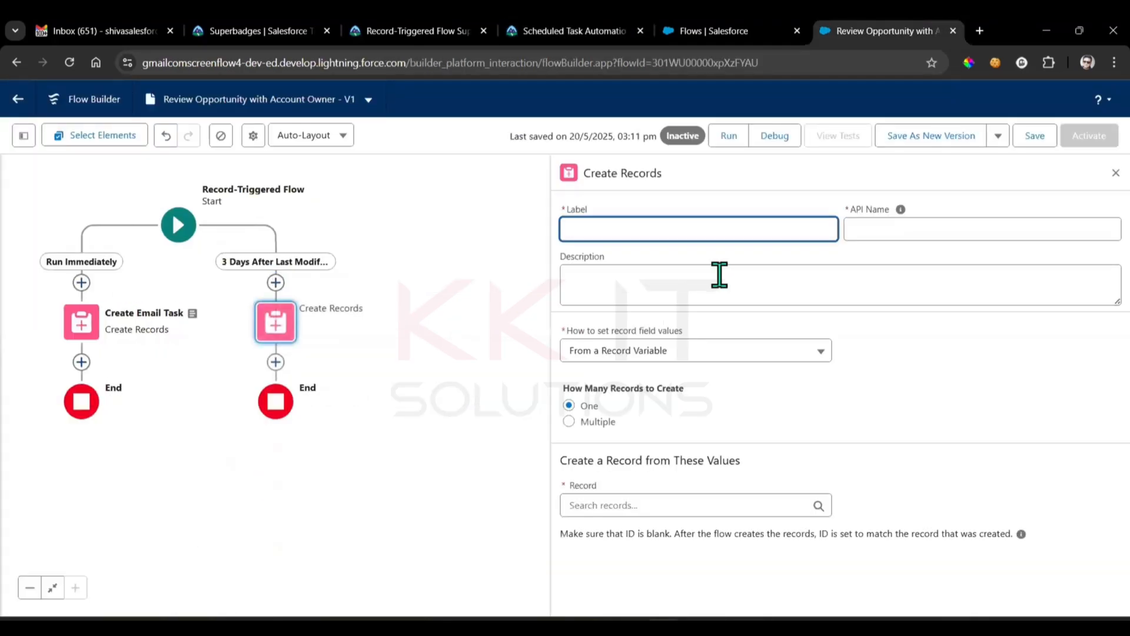
type("Create Phone Call Task")
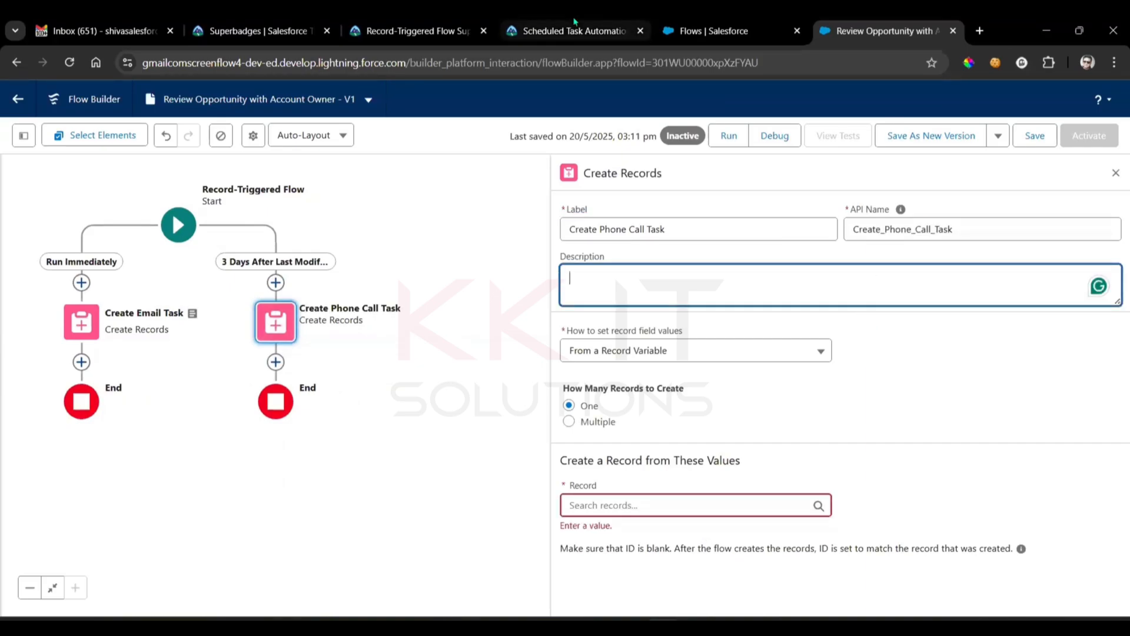
left_click(573, 30)
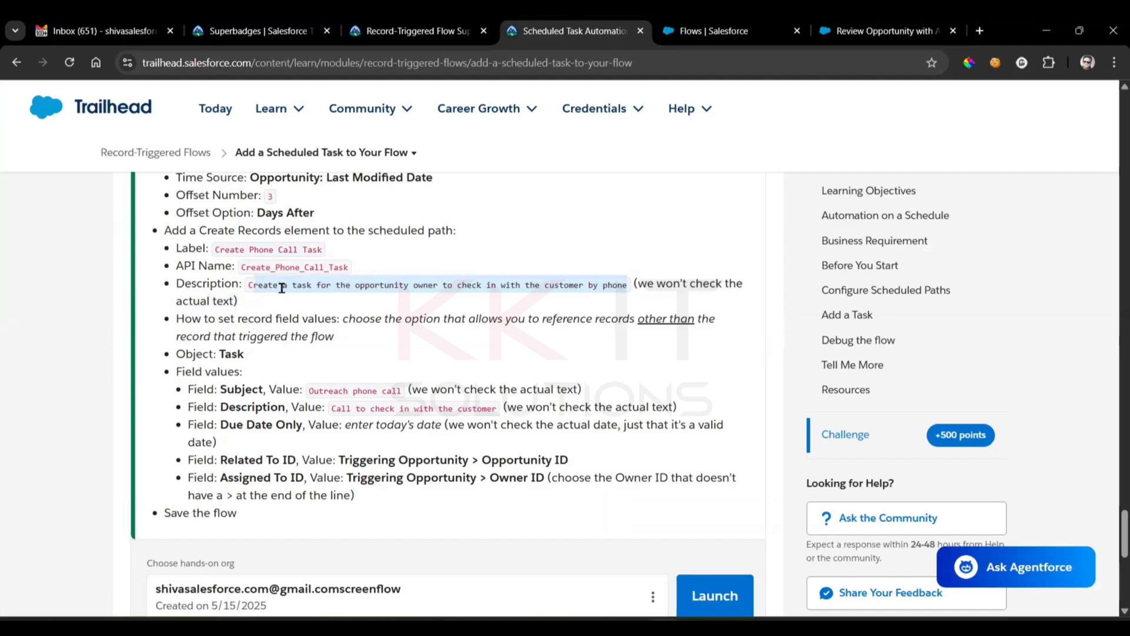
mouse_move(624, 295)
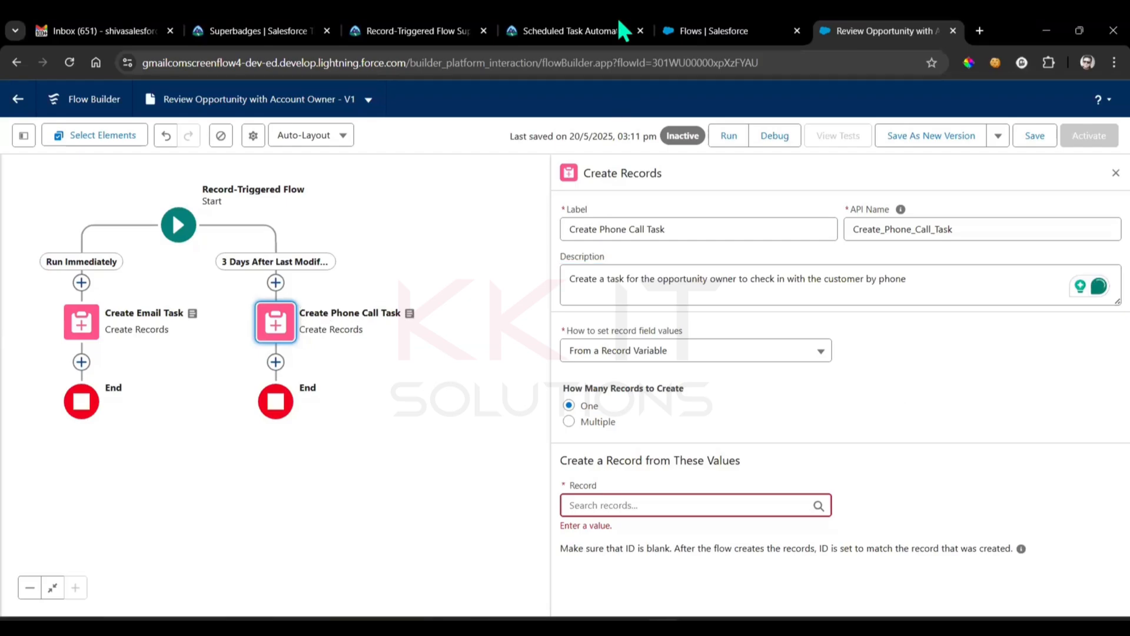
left_click(570, 30)
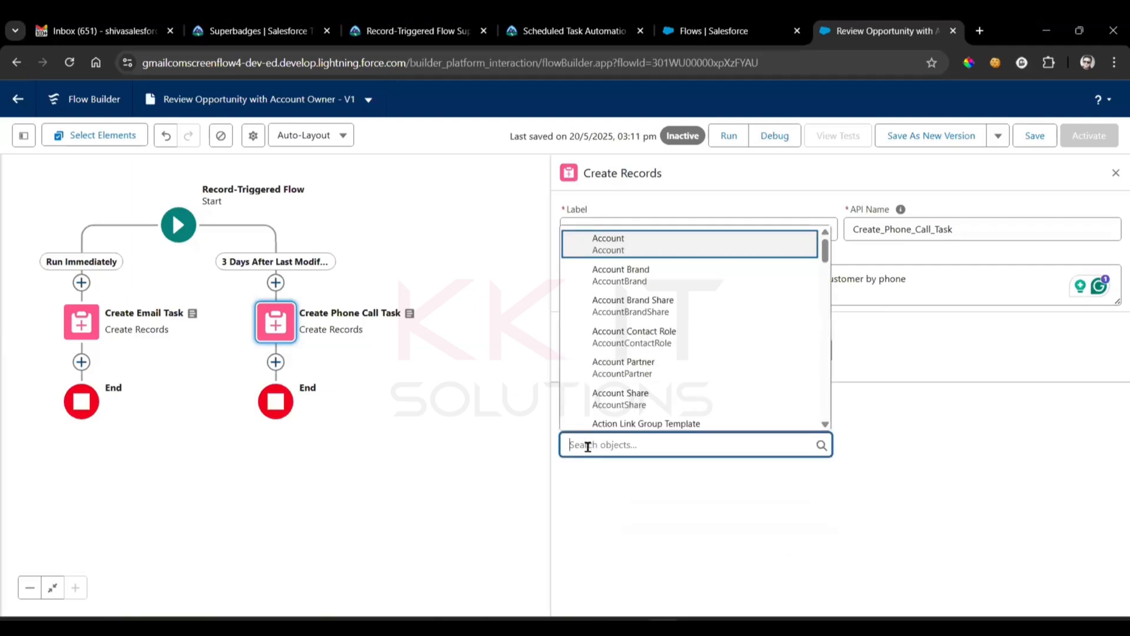
type("task")
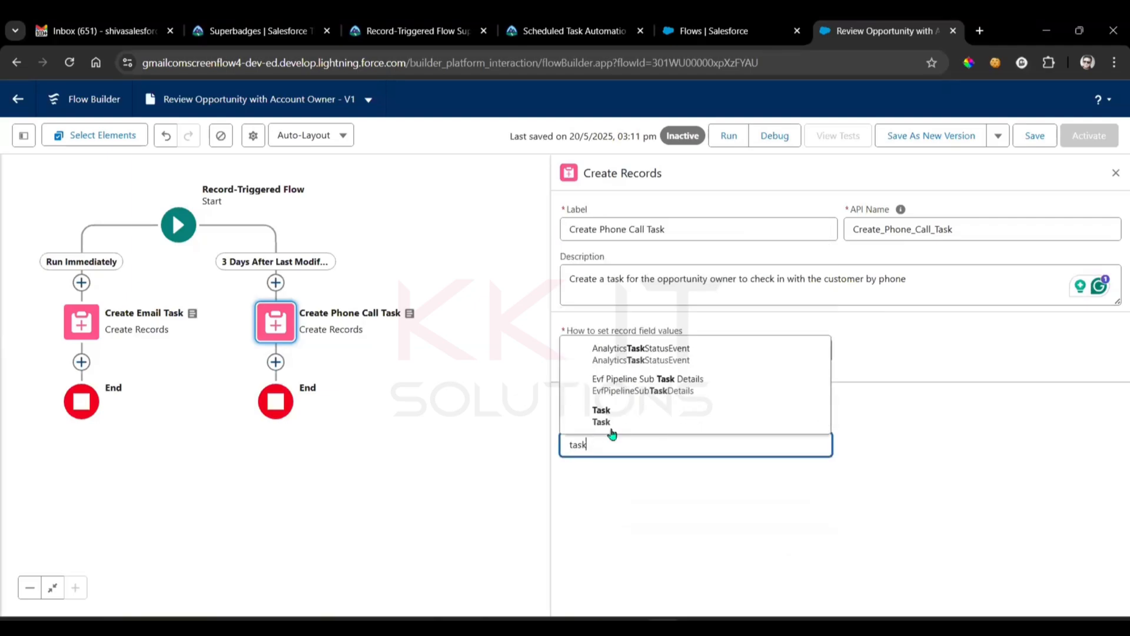
left_click(600, 410)
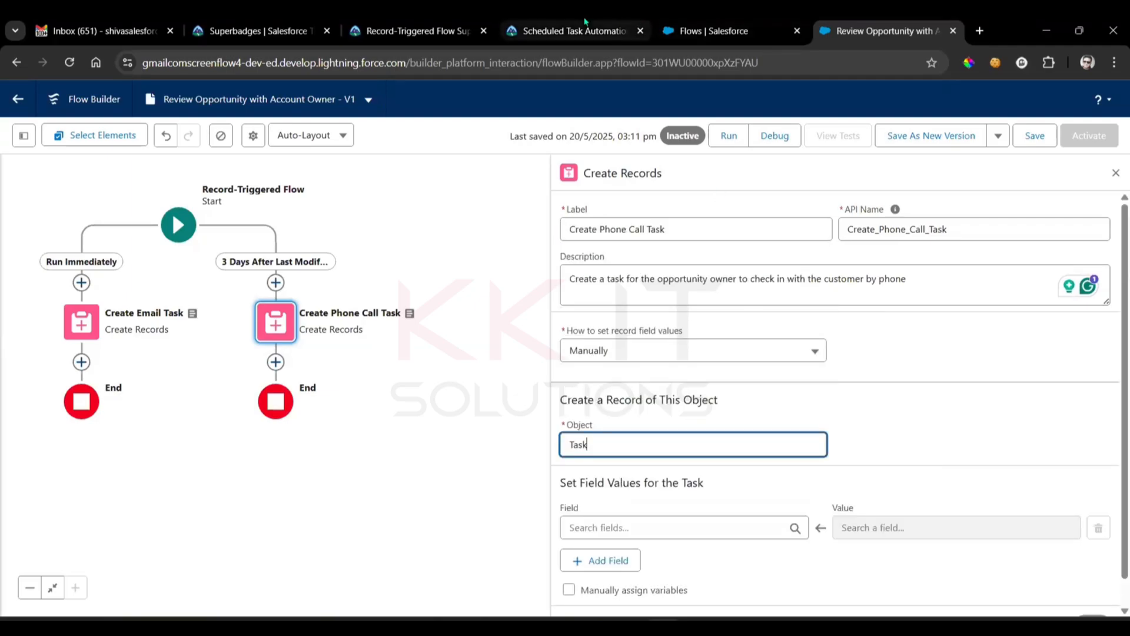
left_click(572, 31)
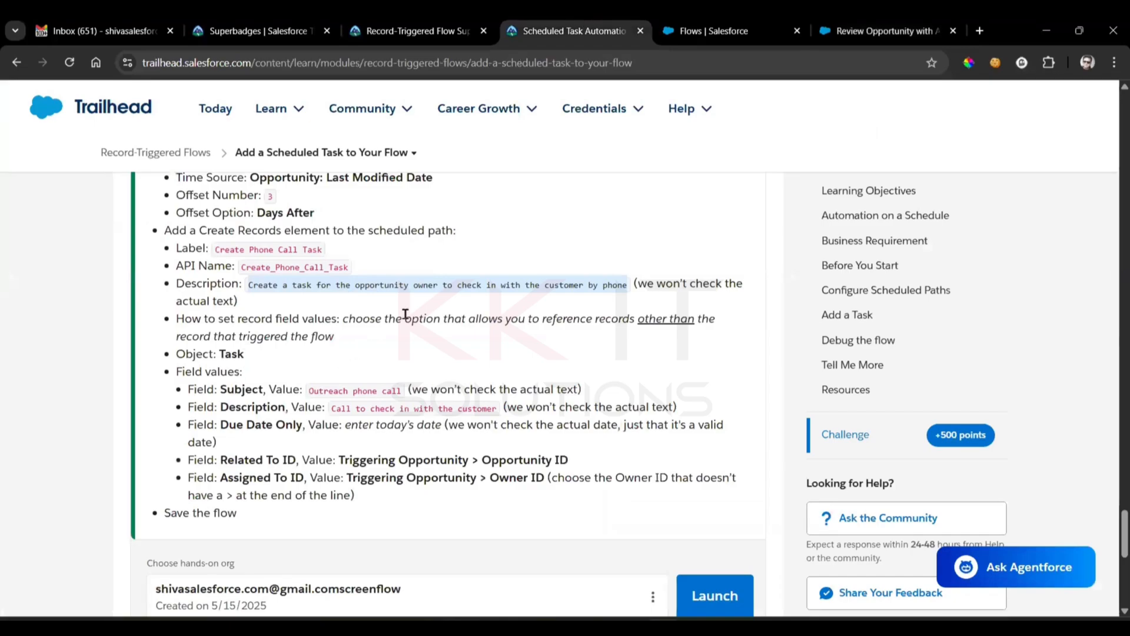
scroll("down", 3)
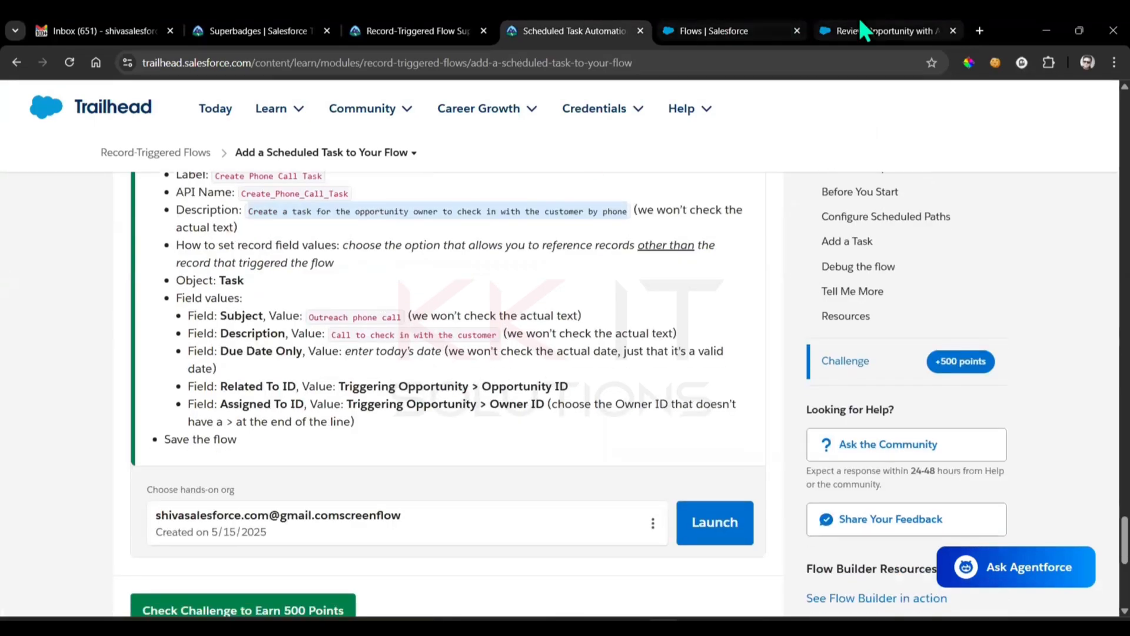
- Set Subject 'Outreach phone call', Description 'Call to check in with the customer', Due Date Only 20/05/2025
left_click(886, 31)
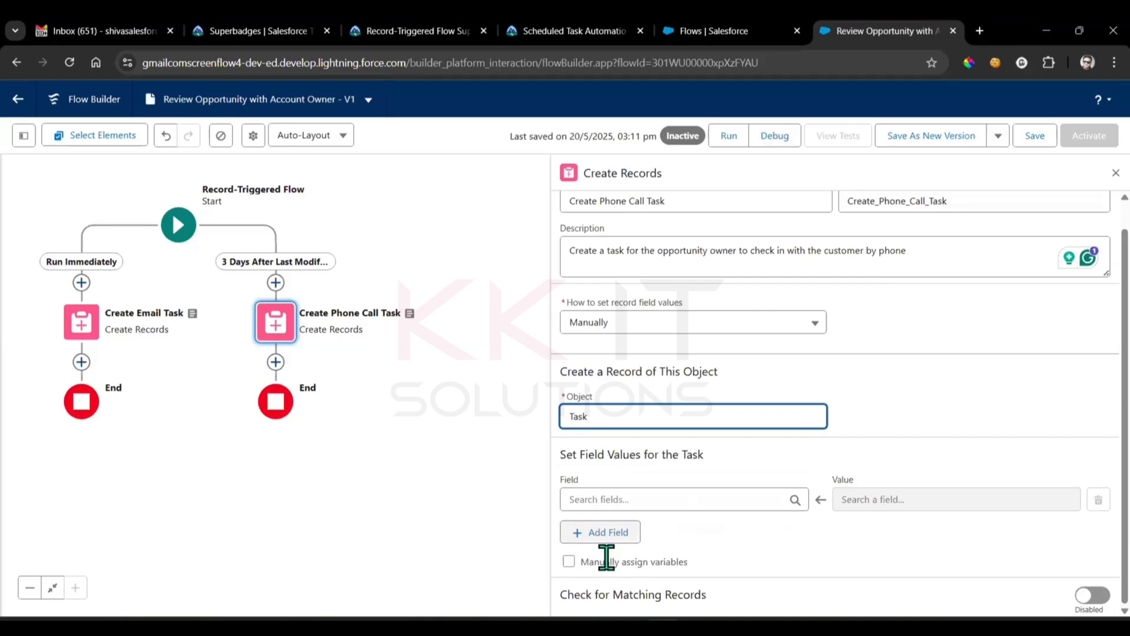
left_click(600, 531)
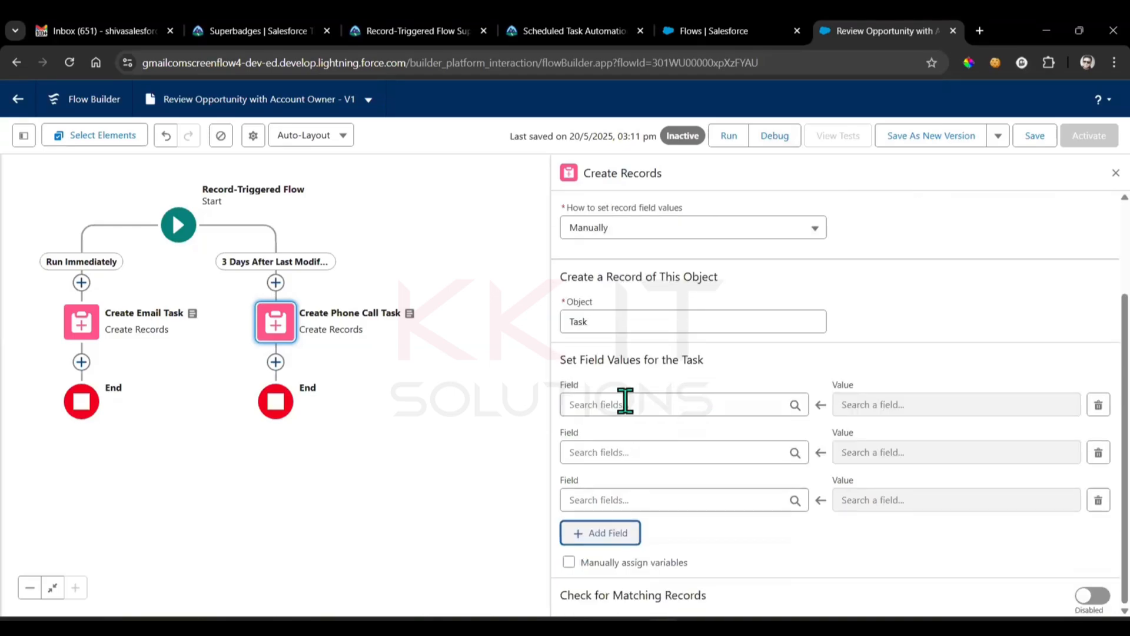
type("subj")
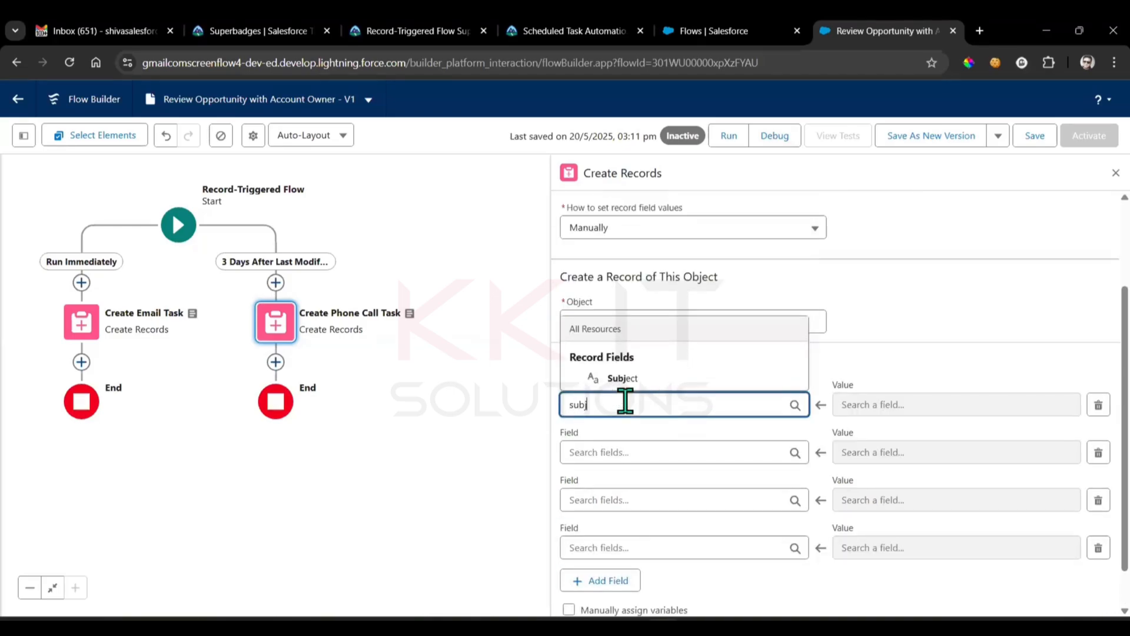
left_click(621, 378)
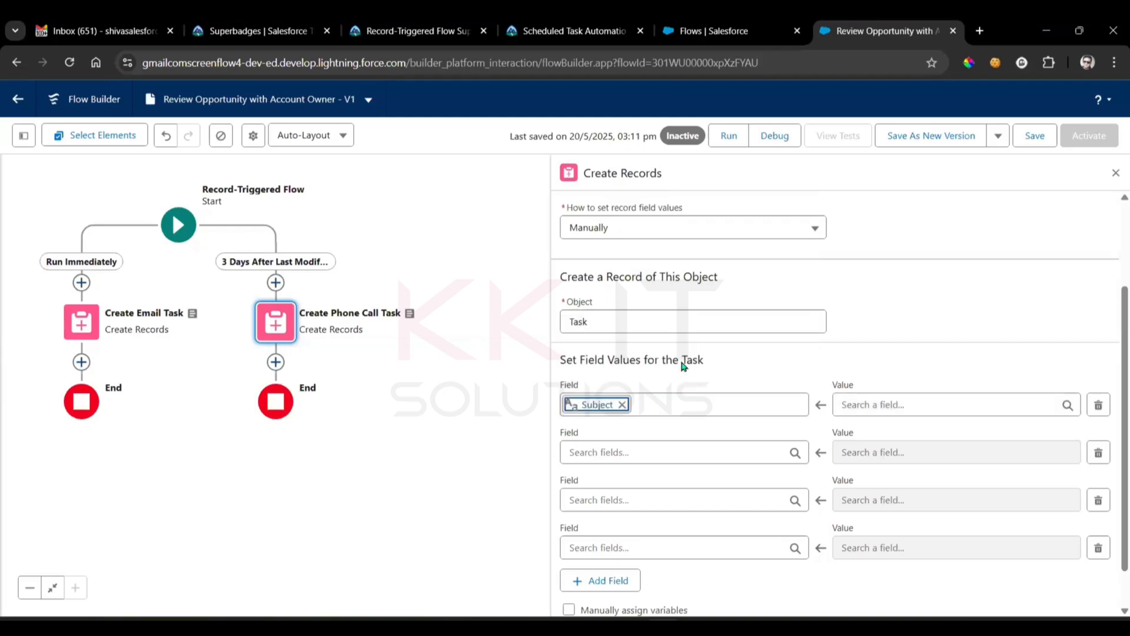
left_click(569, 30)
type("Outreach phone call")
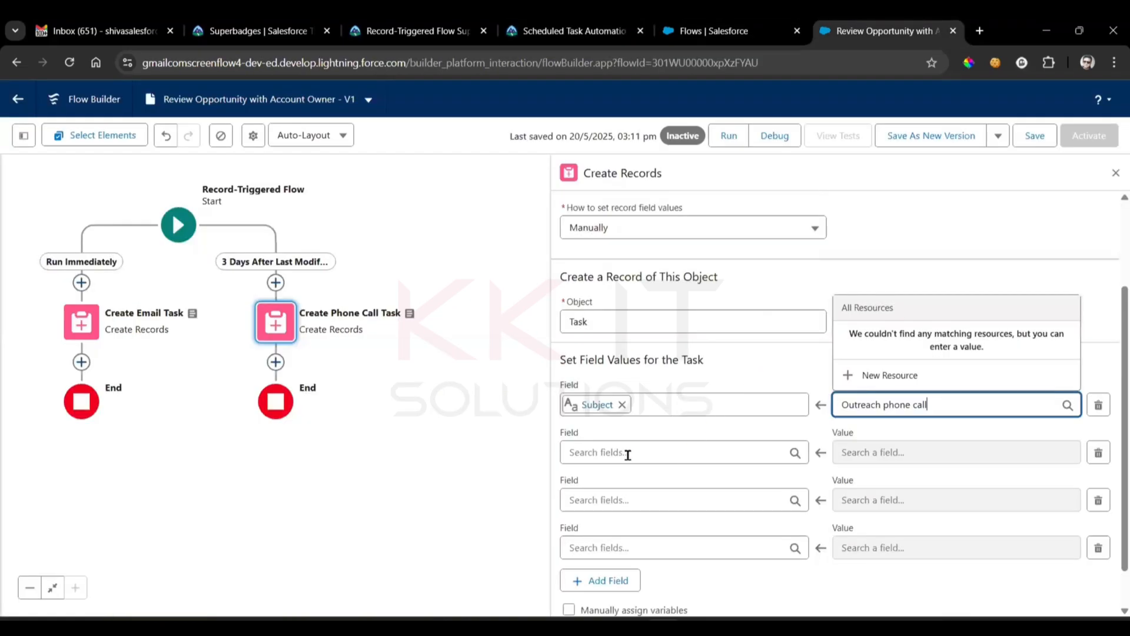
type("des")
left_click(956, 452)
type("Call to check in with the customer")
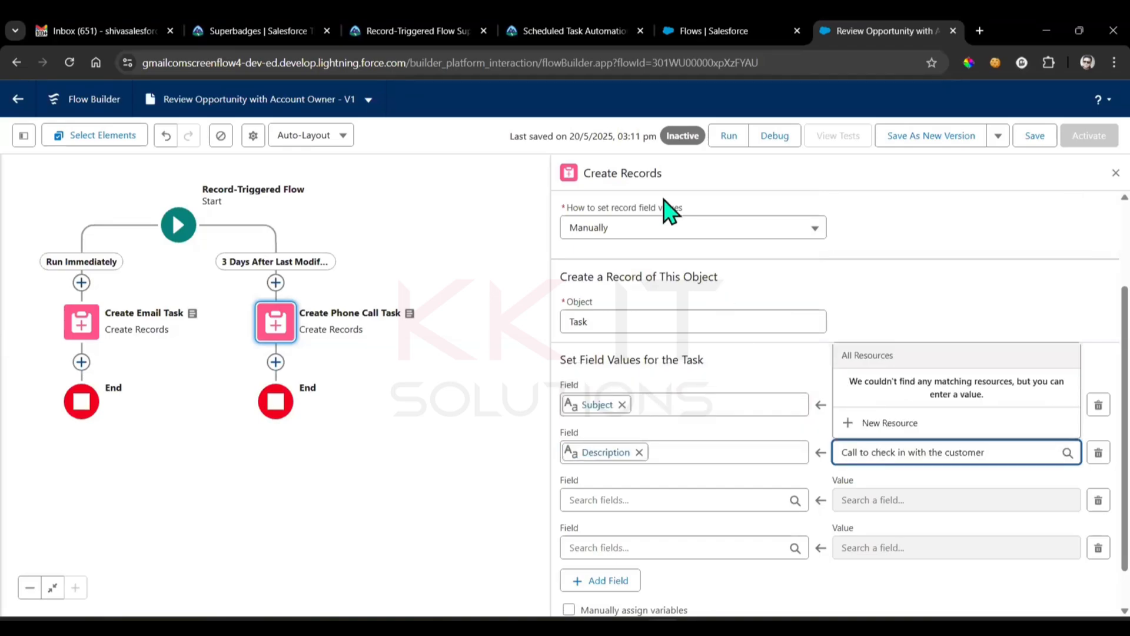
left_click(574, 31)
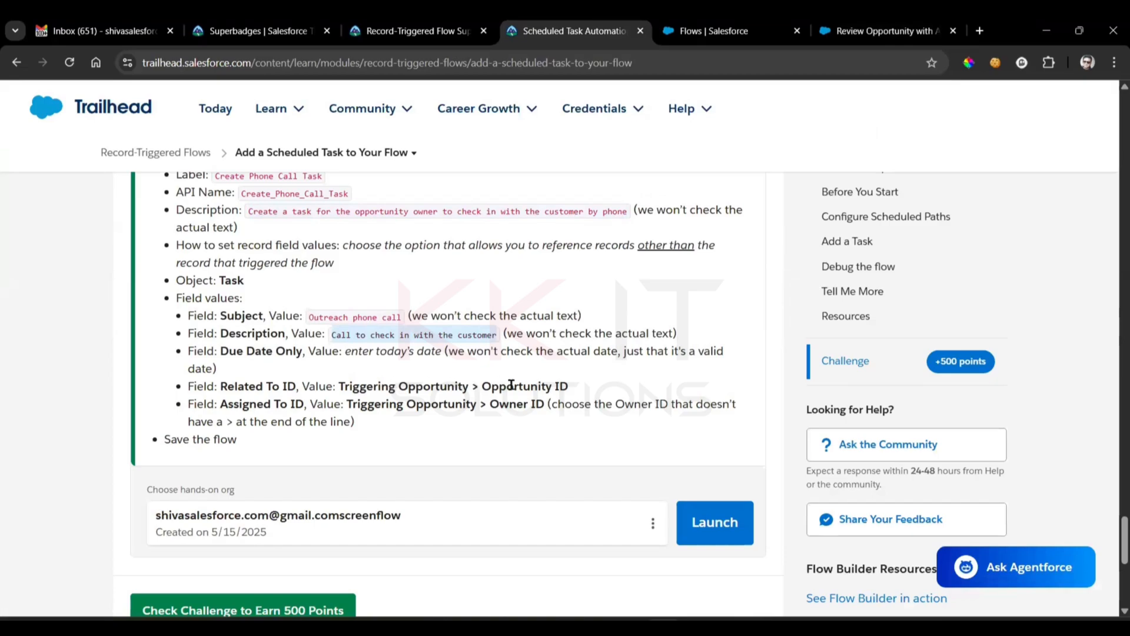
mouse_move(294, 356)
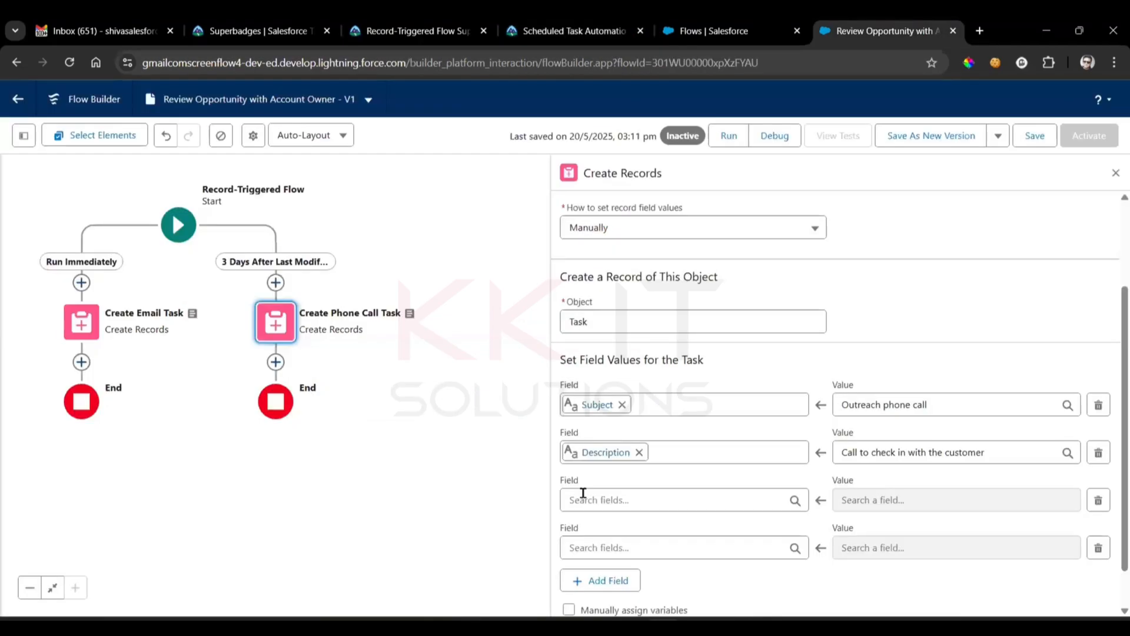
type("due")
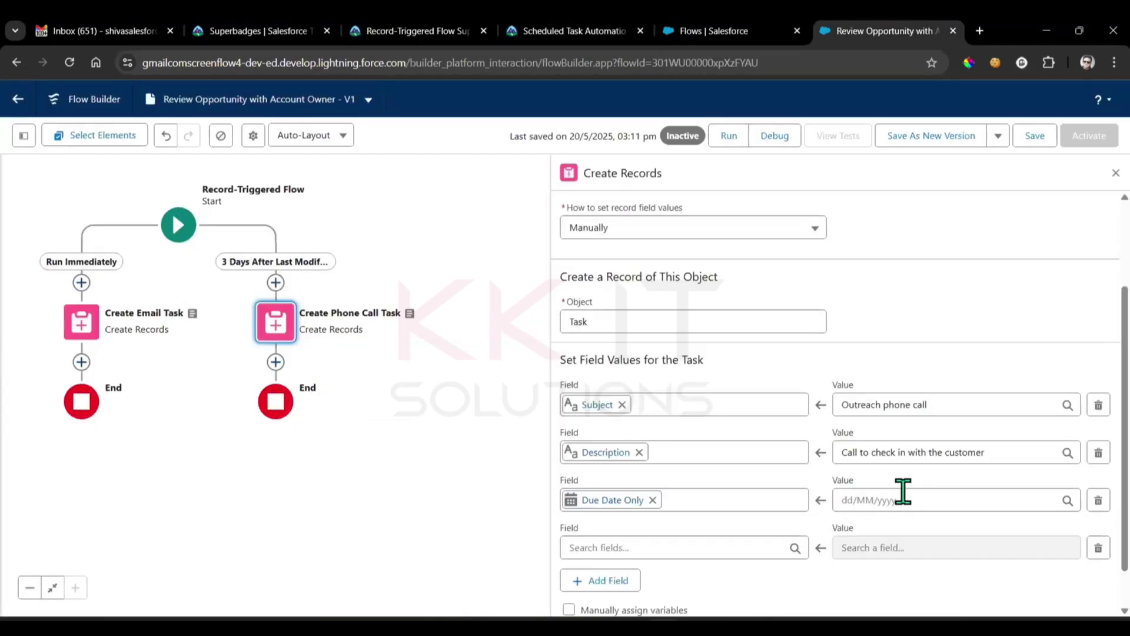
type("20/05/2025")
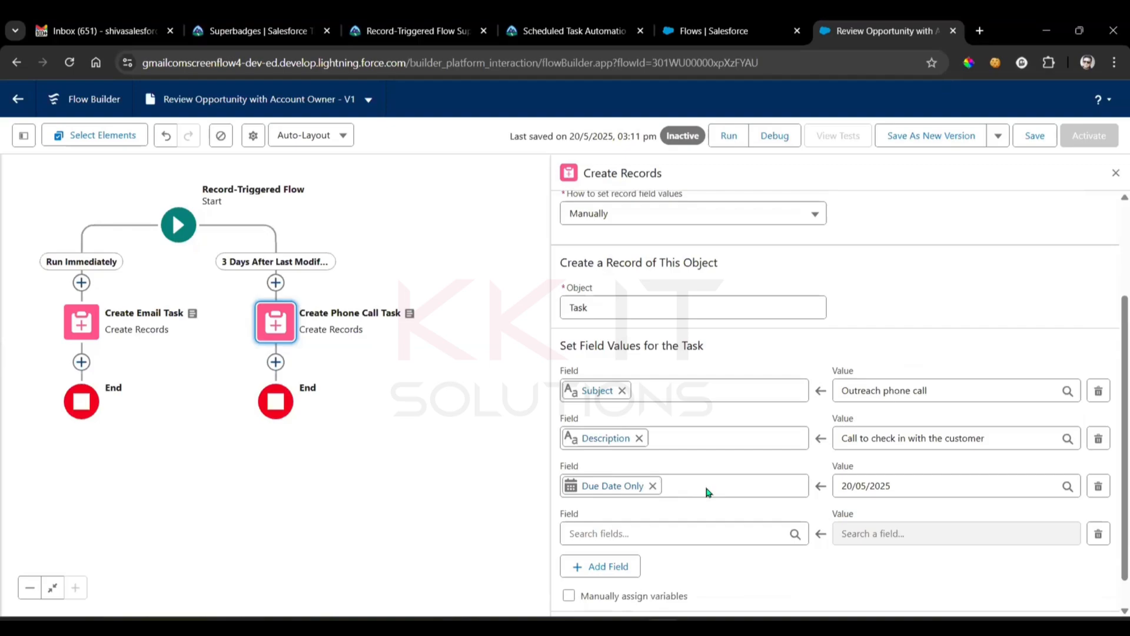
- Set Related To ID to Triggering Opportunity > Opportunity ID and Assigned To ID to its Owner ID
left_click(599, 565)
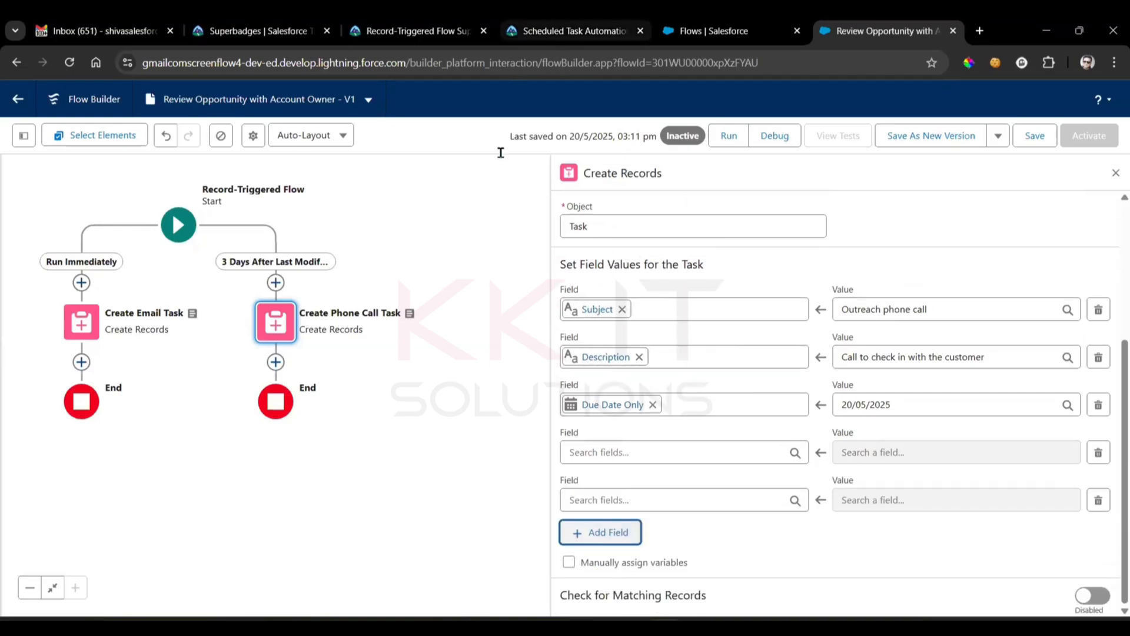
left_click(574, 31)
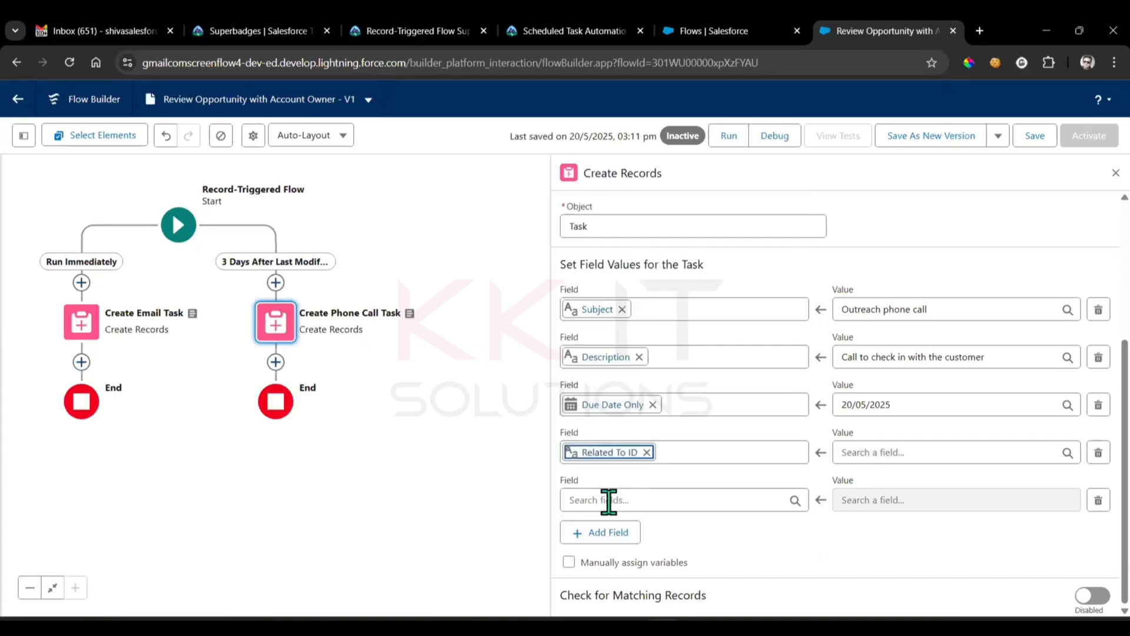
type("ass")
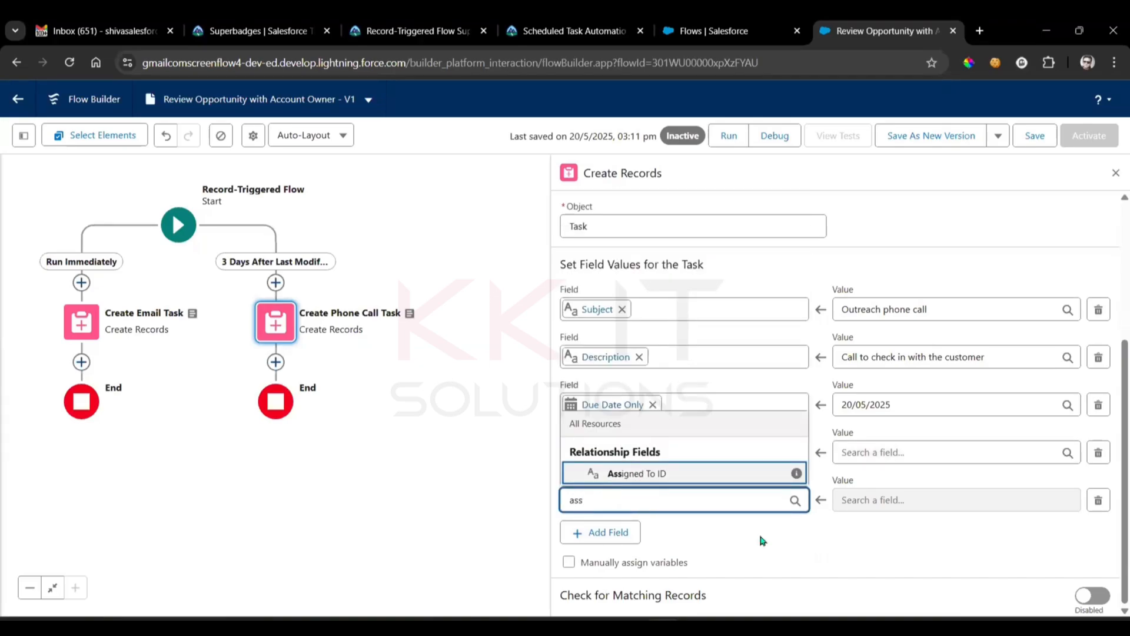
left_click(570, 31)
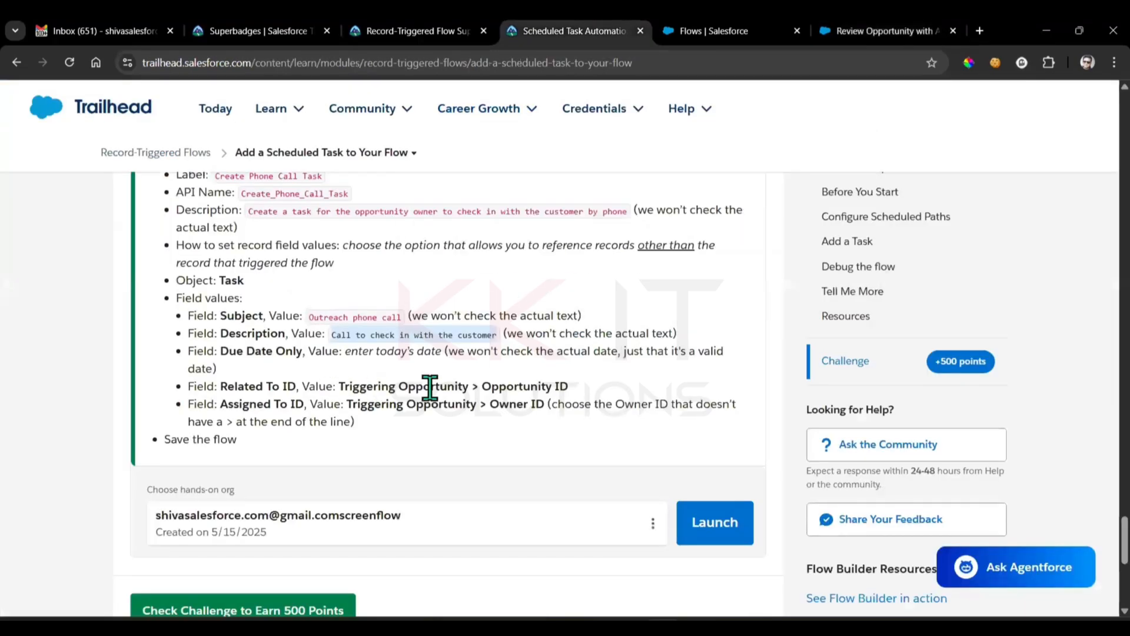
mouse_move(573, 389)
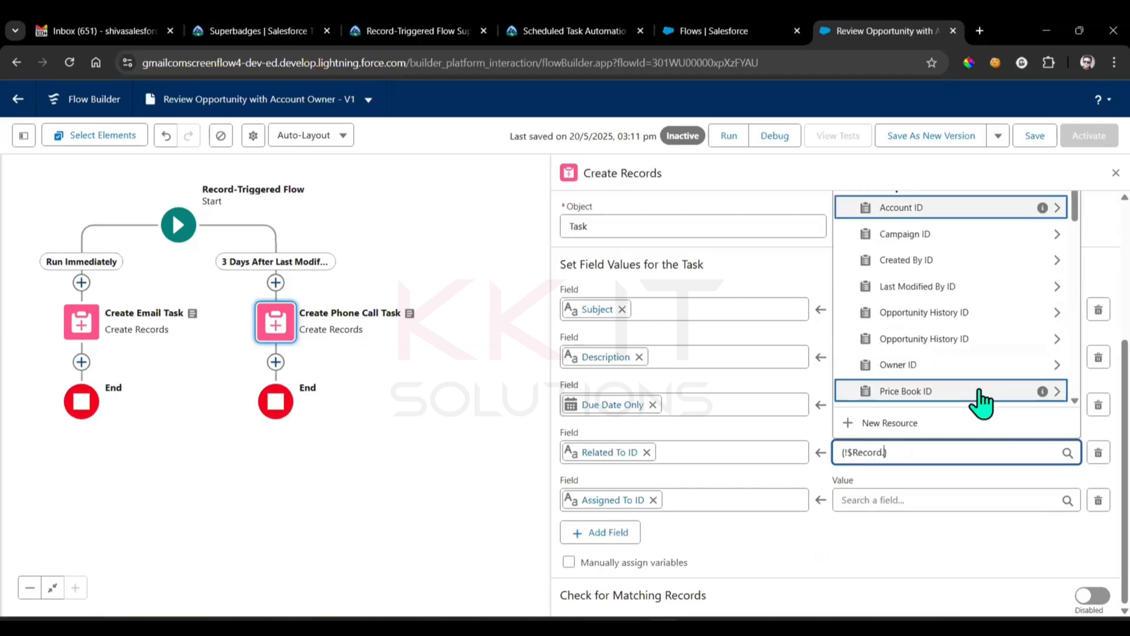
type(".")
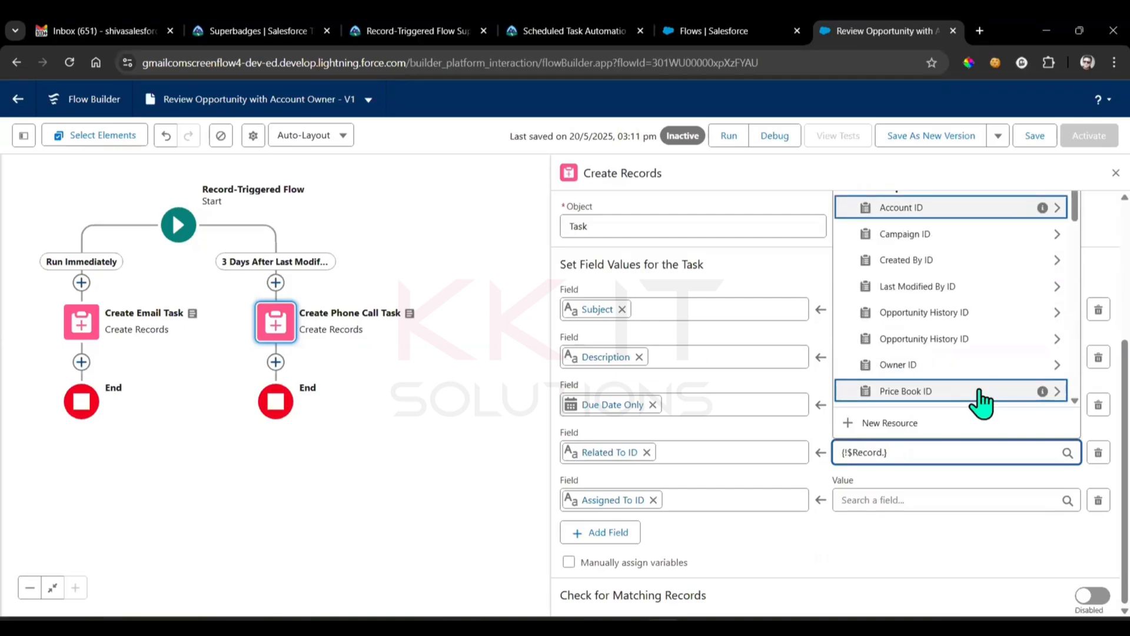
type("opp")
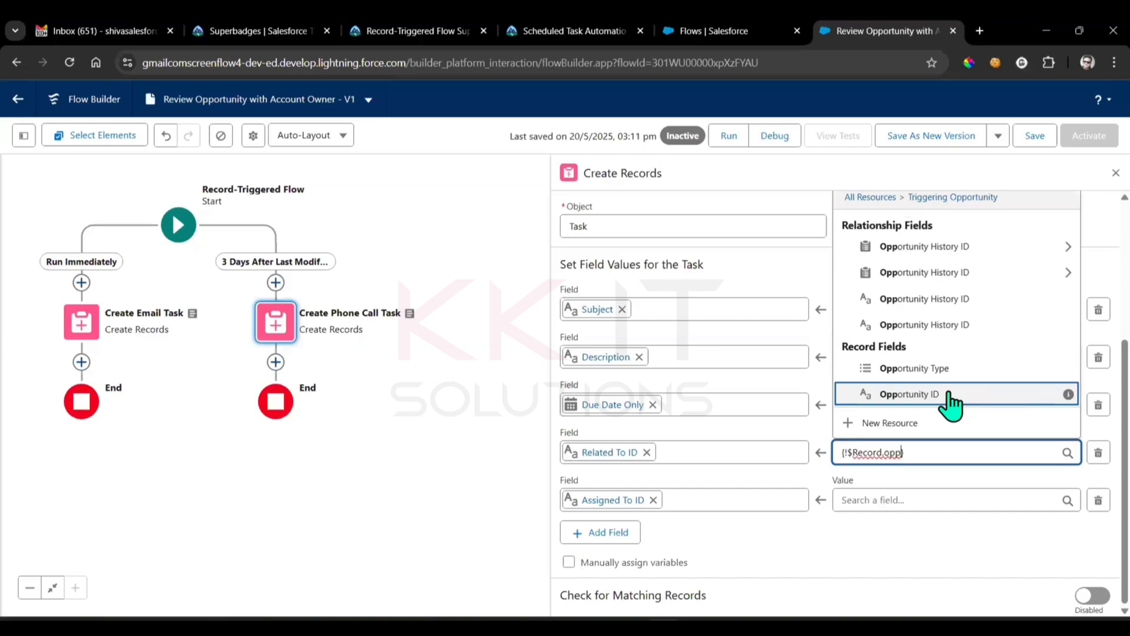
left_click(909, 393)
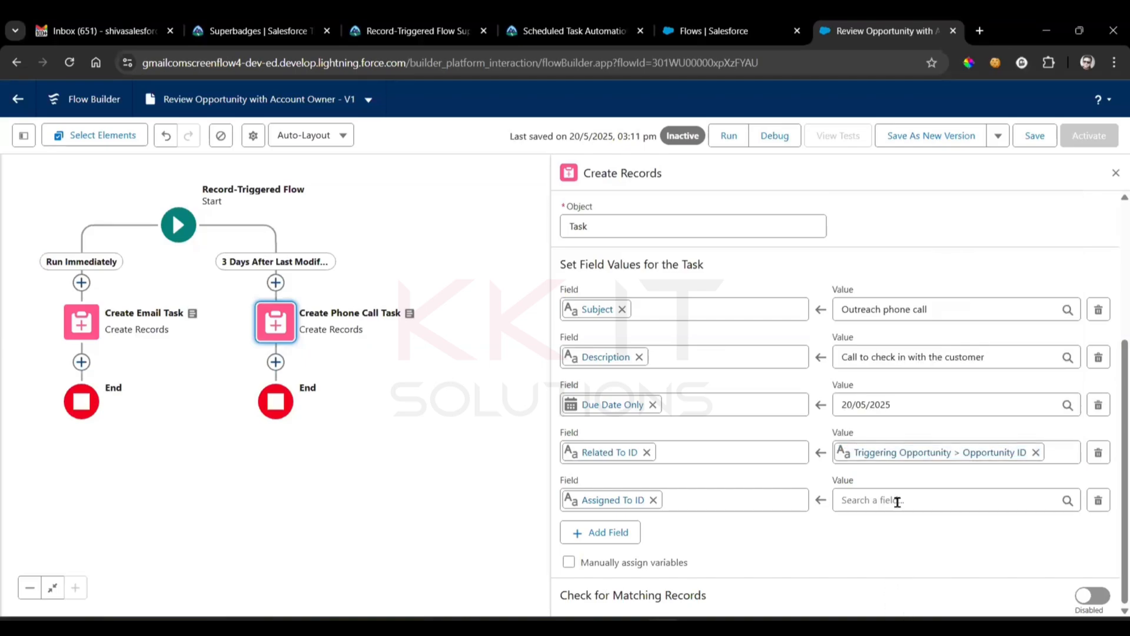
type("tr")
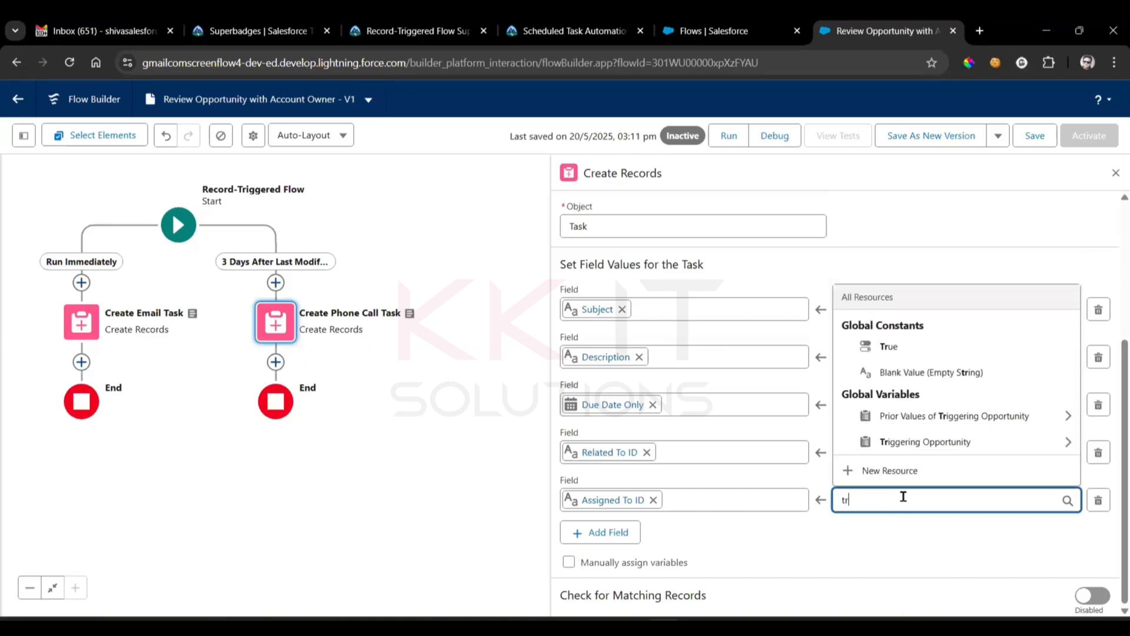
left_click(925, 441)
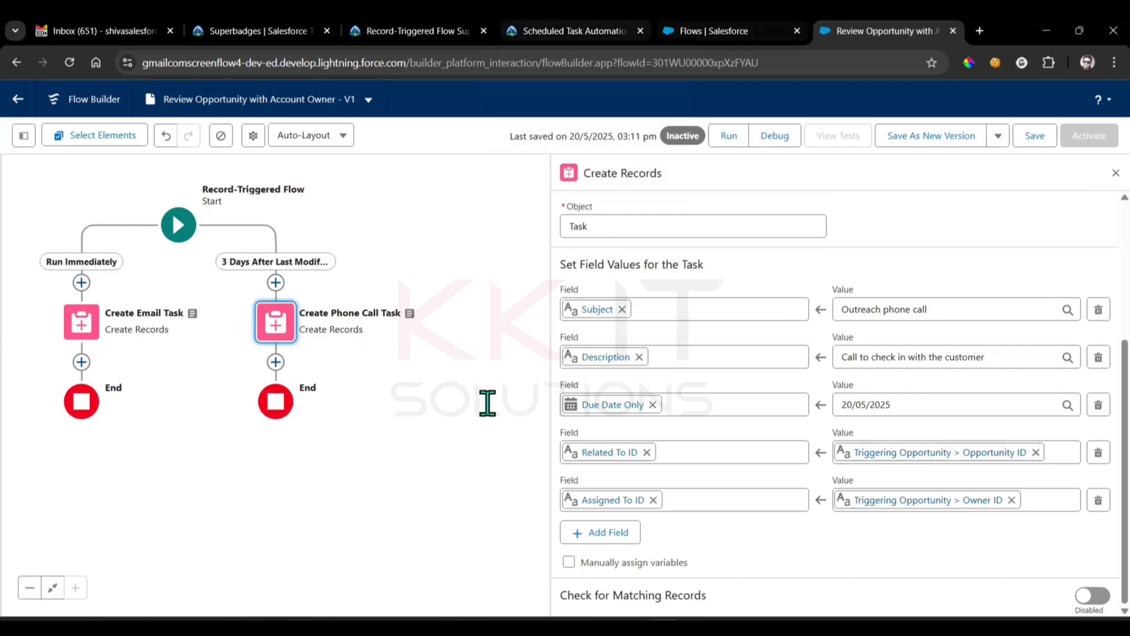
- Save the flow and submit Check Challenge on Trailhead
left_click(573, 30)
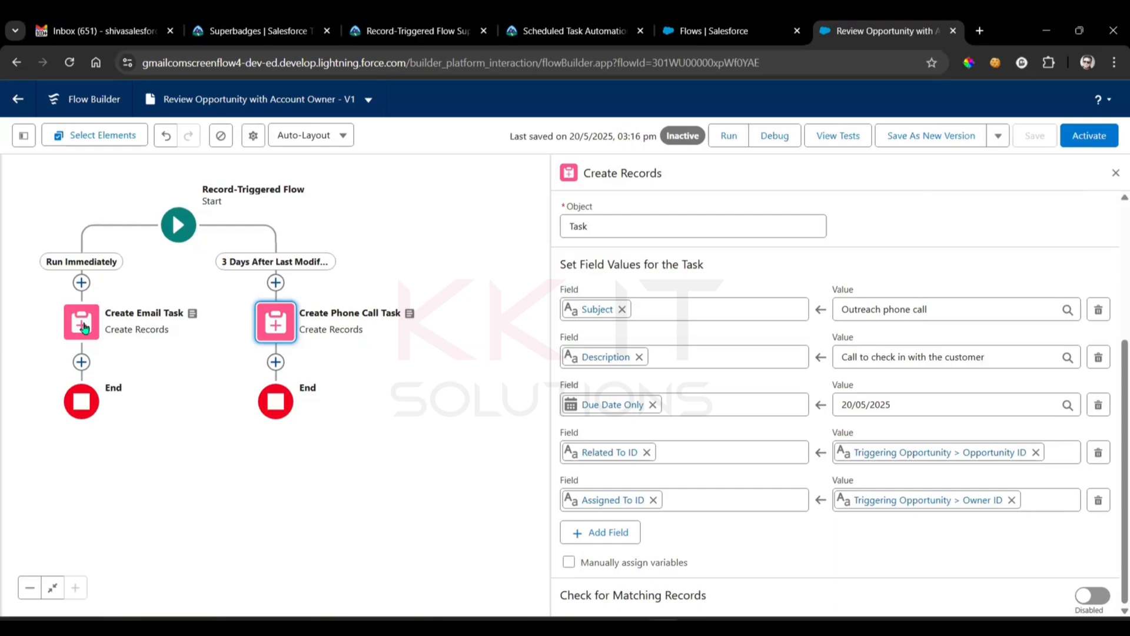
mouse_move(323, 299)
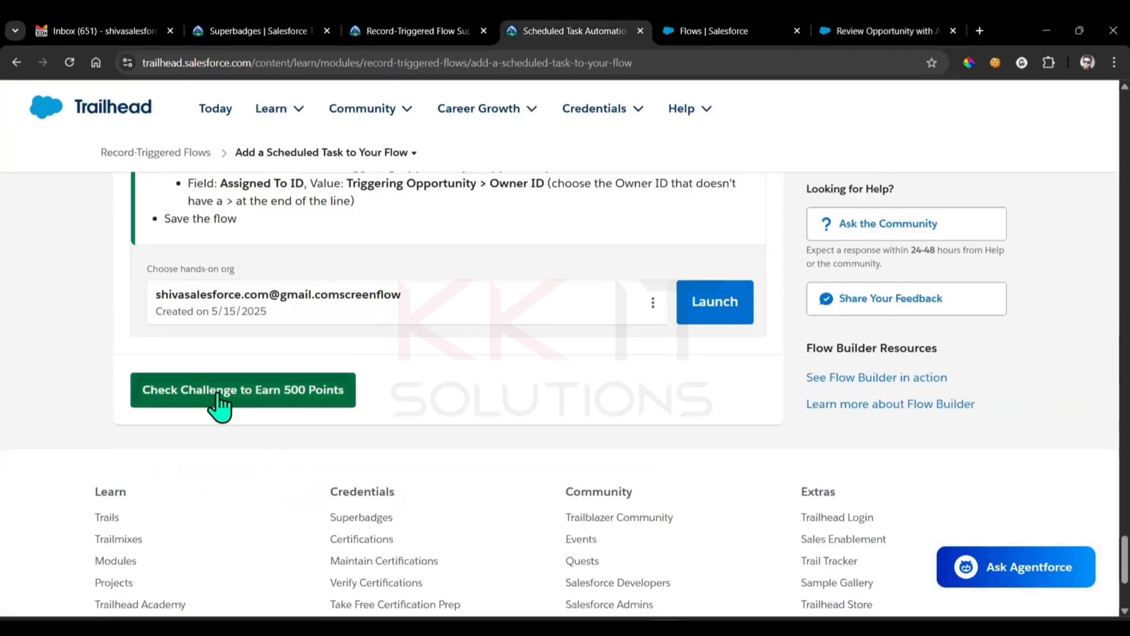
left_click(242, 389)
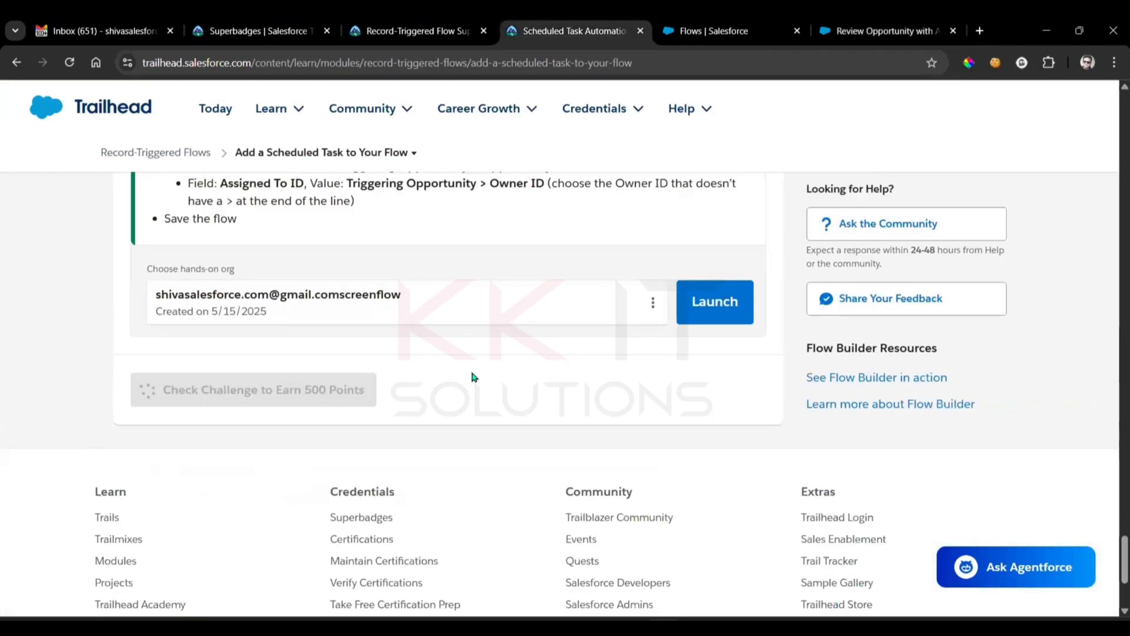